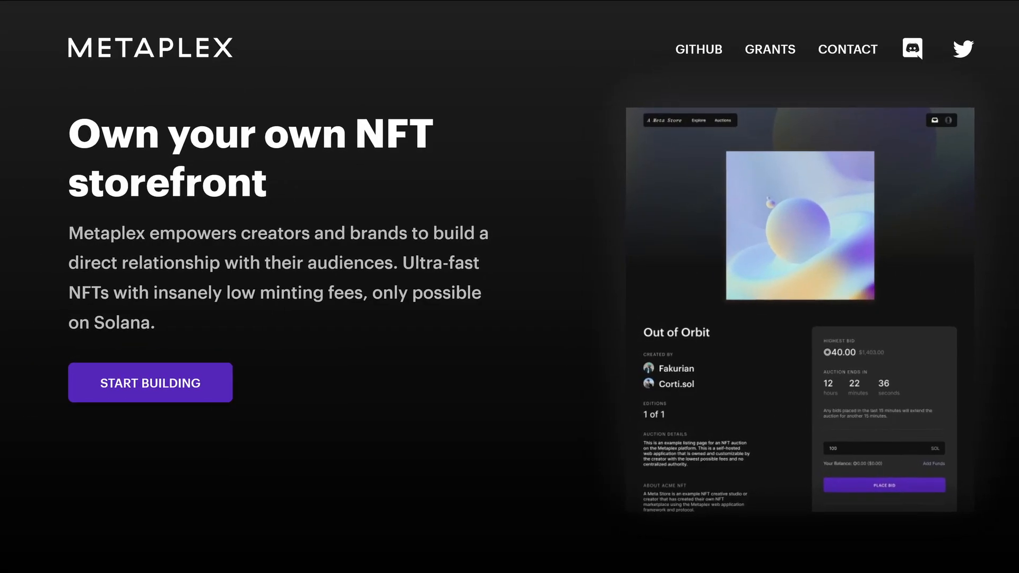
- Flip through the WSL guide, Phantom and VS Code tabs, ending on Node.js downloads
scroll(down, 3)
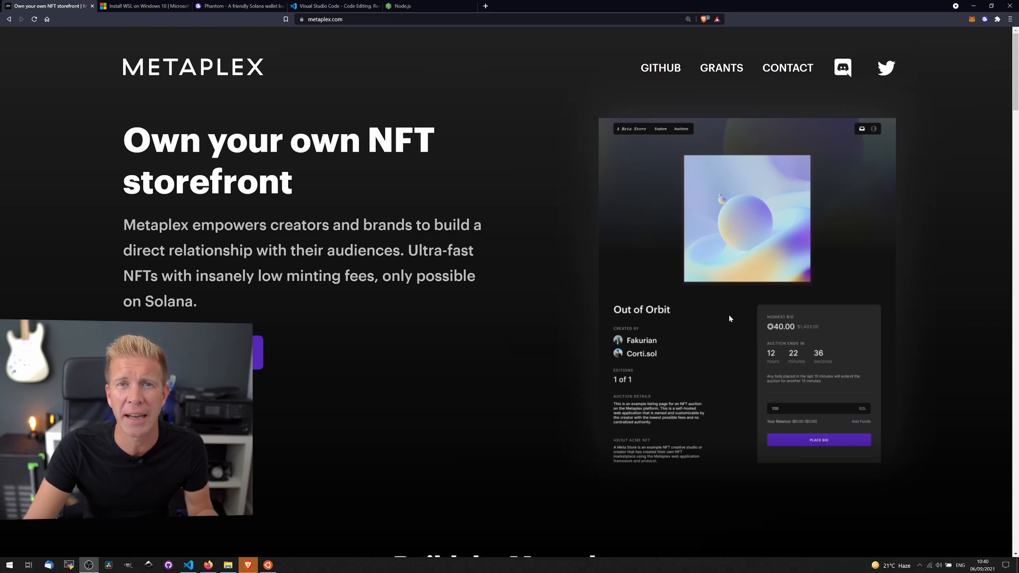
click(142, 6)
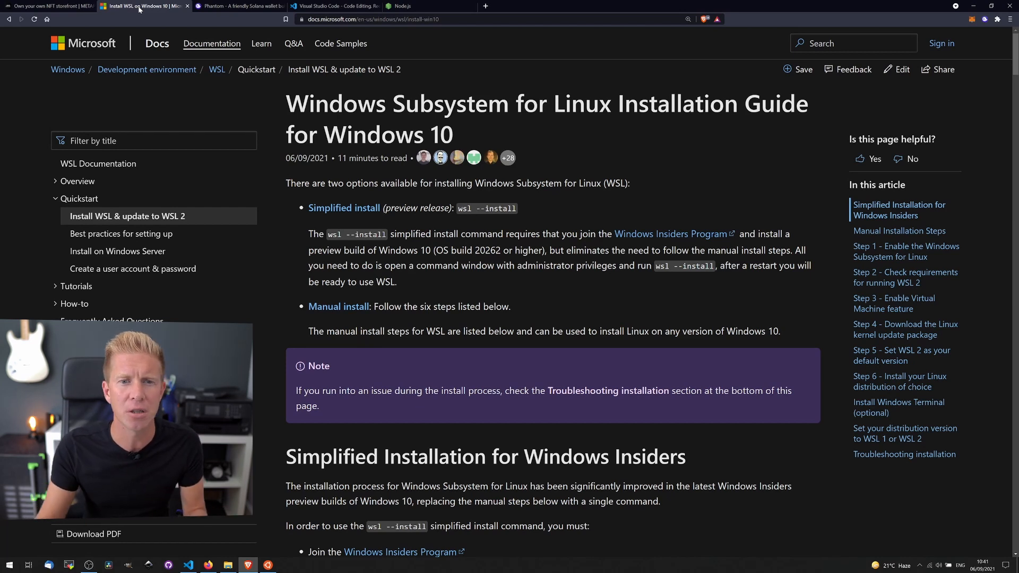
mouse_move(342, 154)
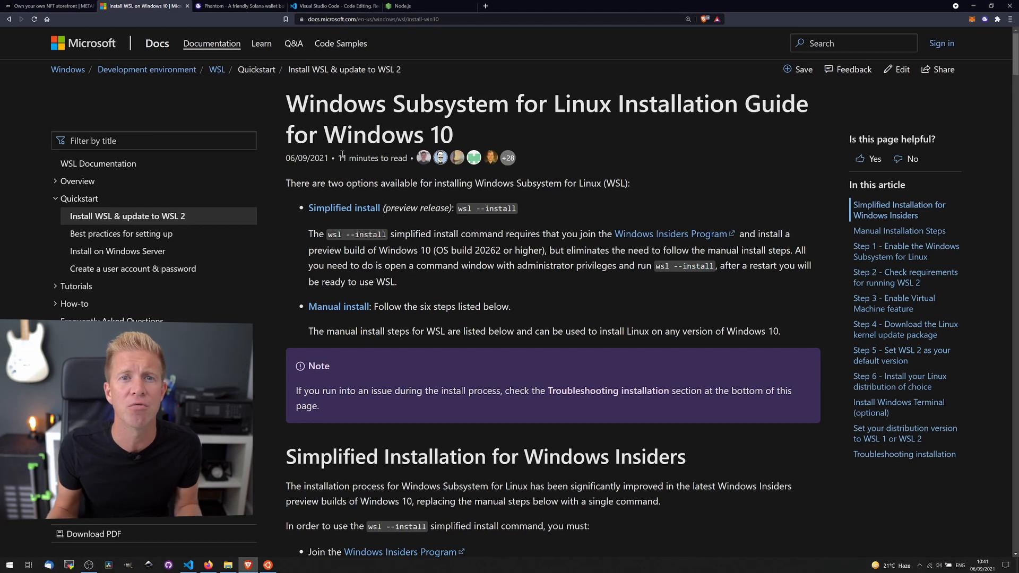
click(239, 6)
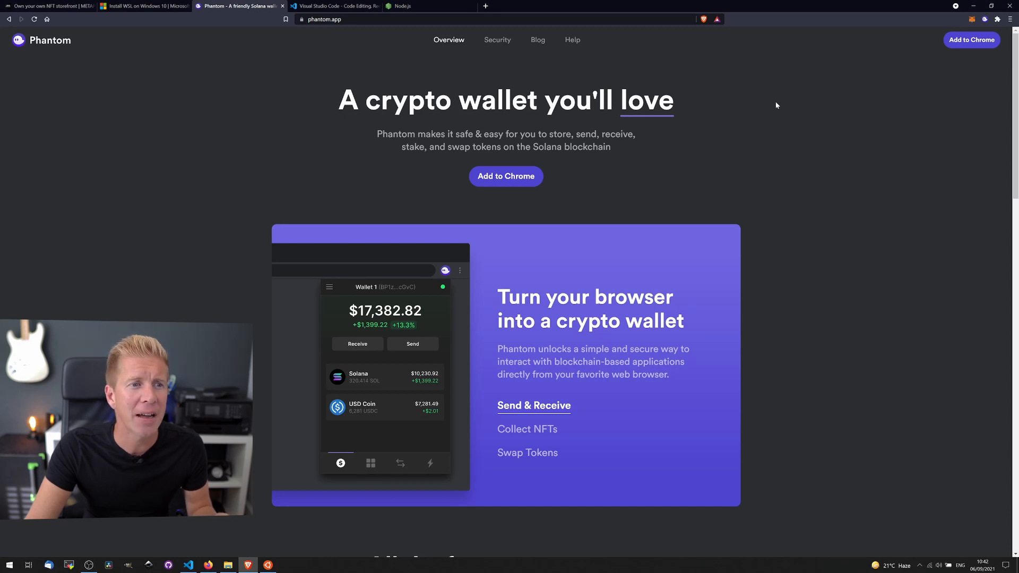
mouse_move(721, 122)
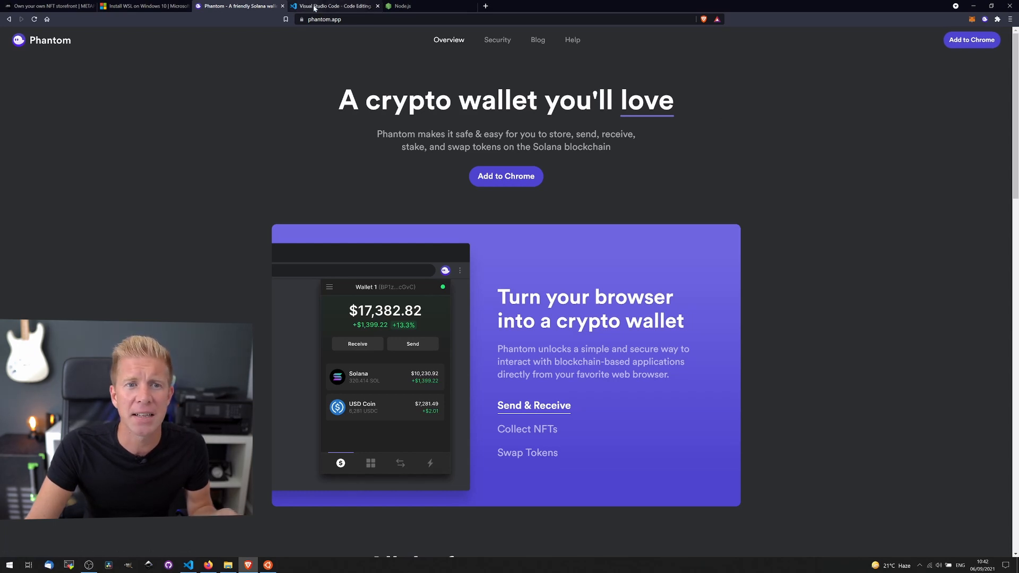
click(333, 6)
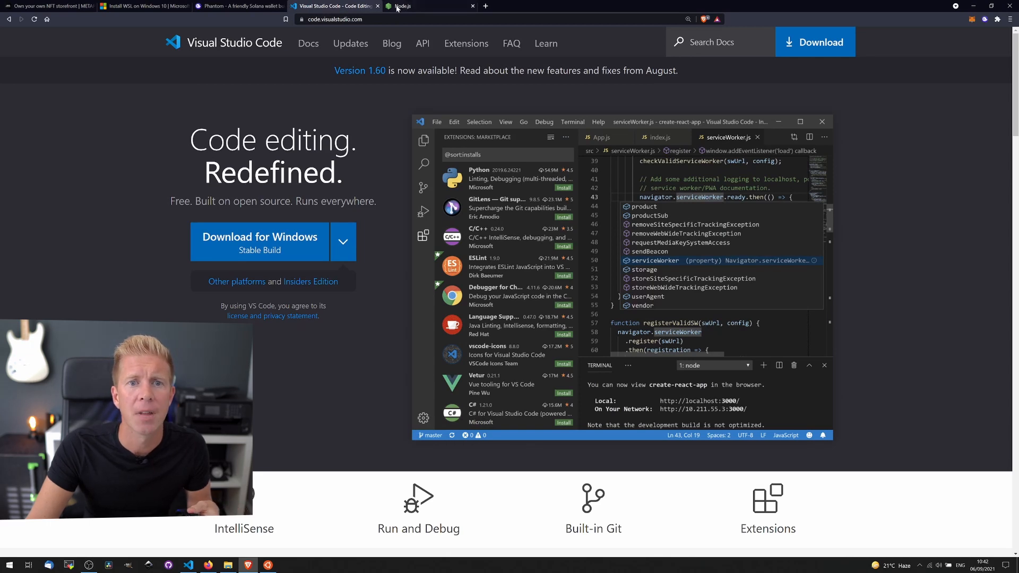
click(422, 6)
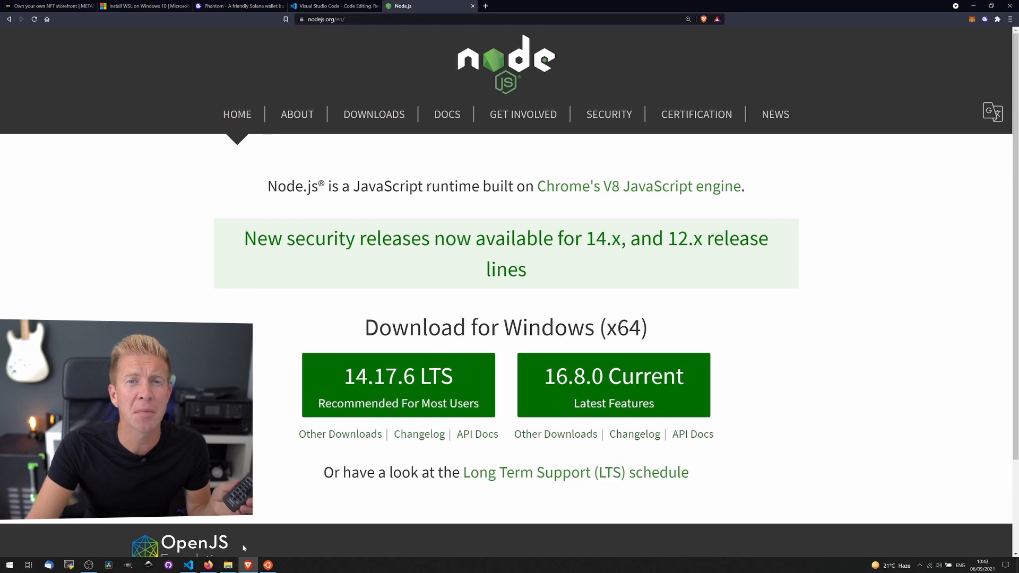
mouse_move(258, 548)
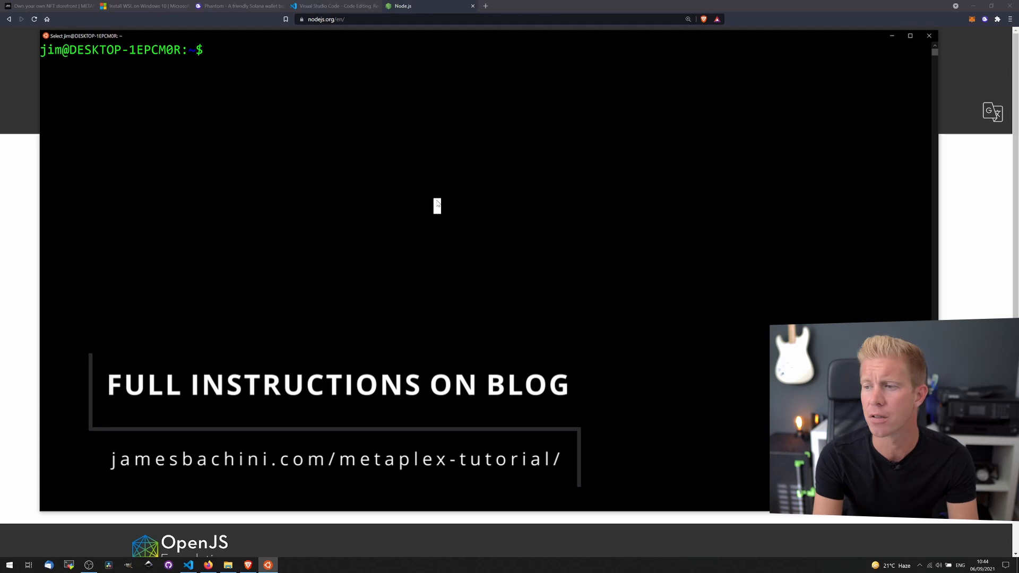
- Run sudo apt update and install, then the NodeSource setup_16.x script for Node.js
text(su)
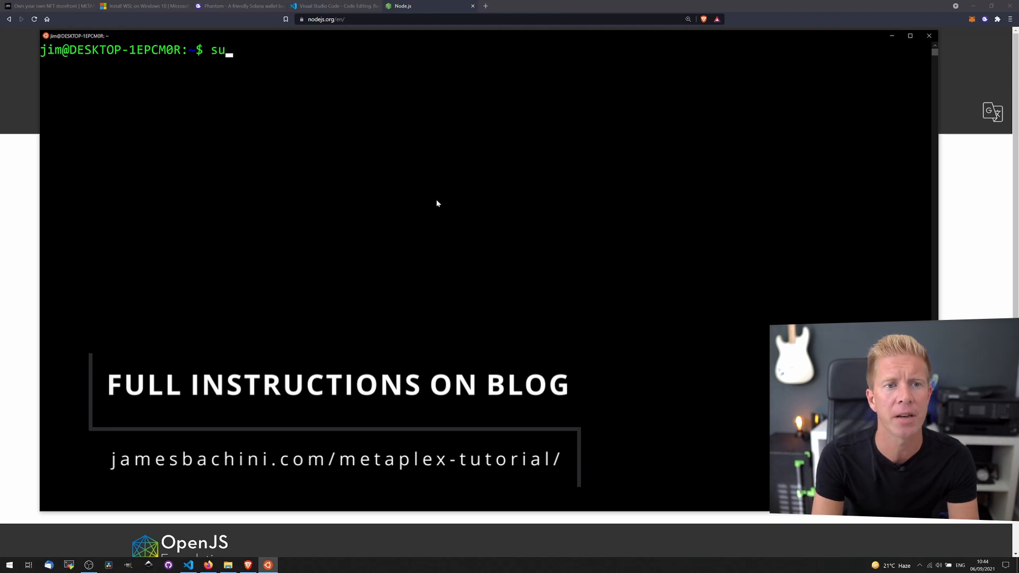
text(do apt update)
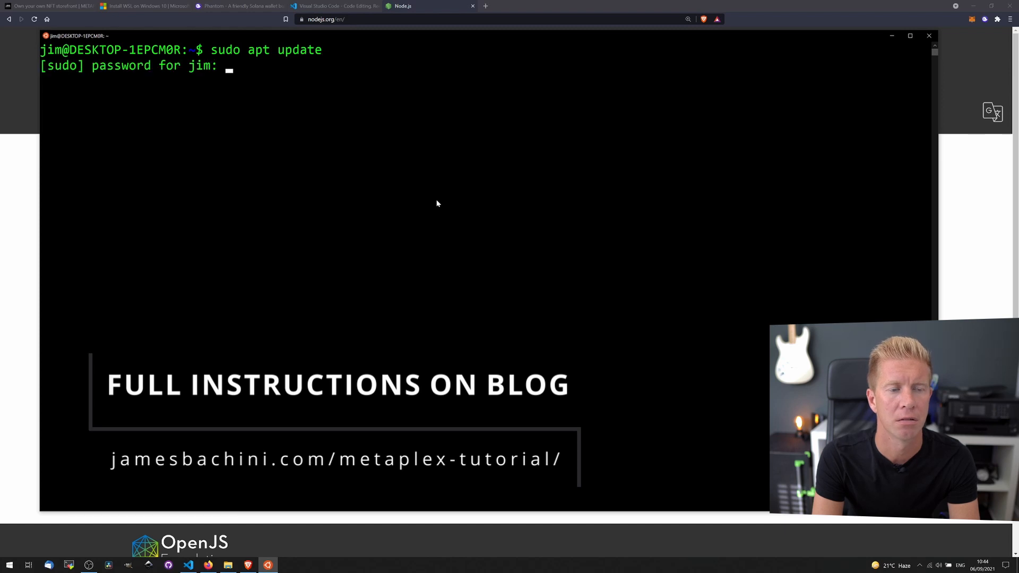
text(sudo)
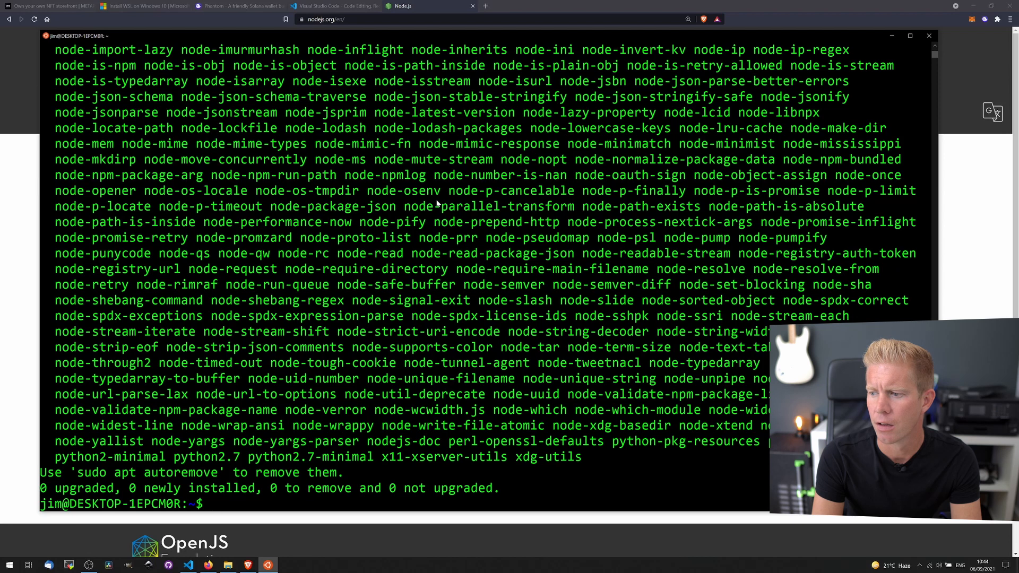
text(sup)
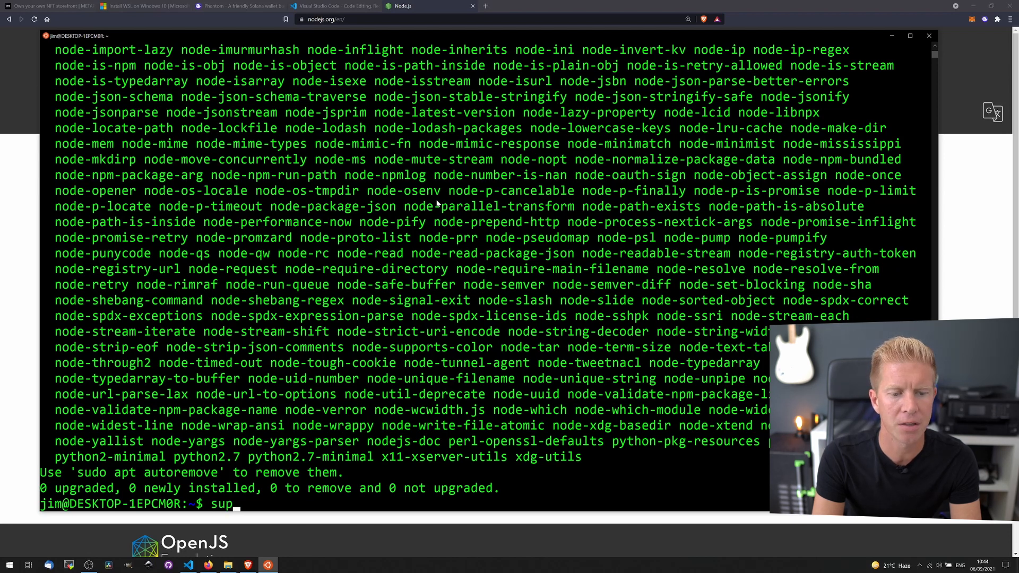
text(sudo a)
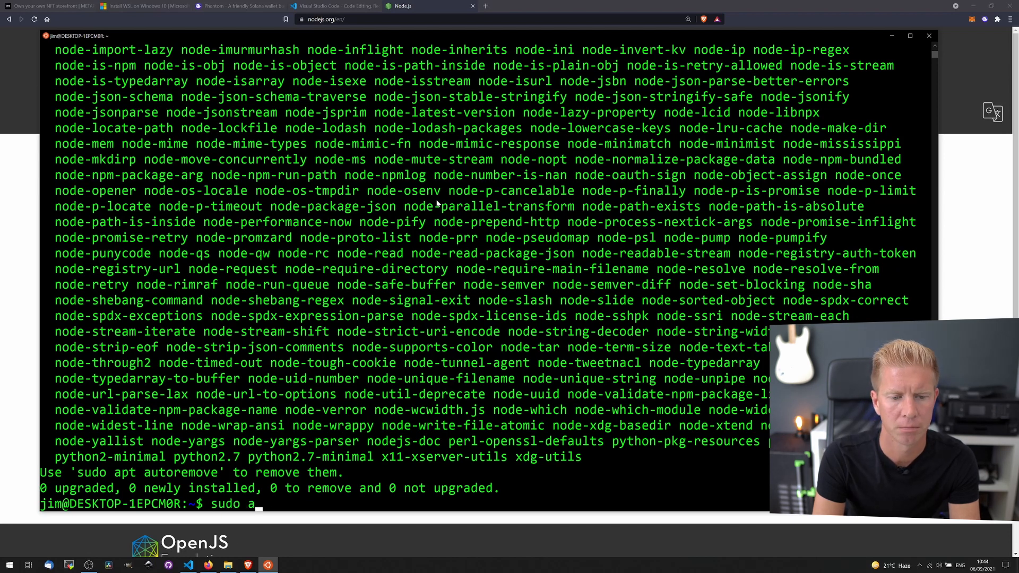
text(pt install)
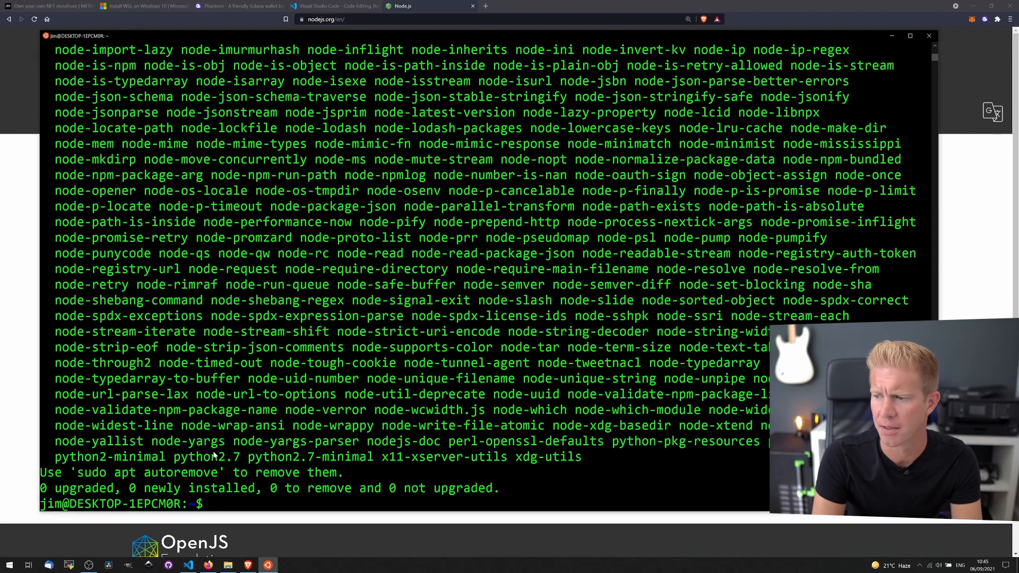
text(curl -fsSL https://deb.nodesource.com/setup_16.x | sudo -E bash -)
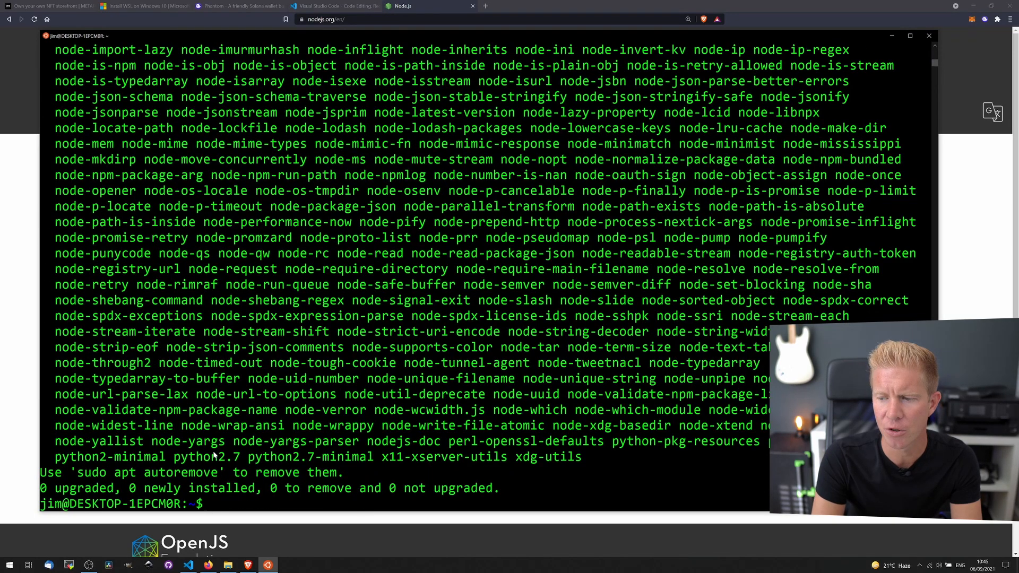
text(node -v)
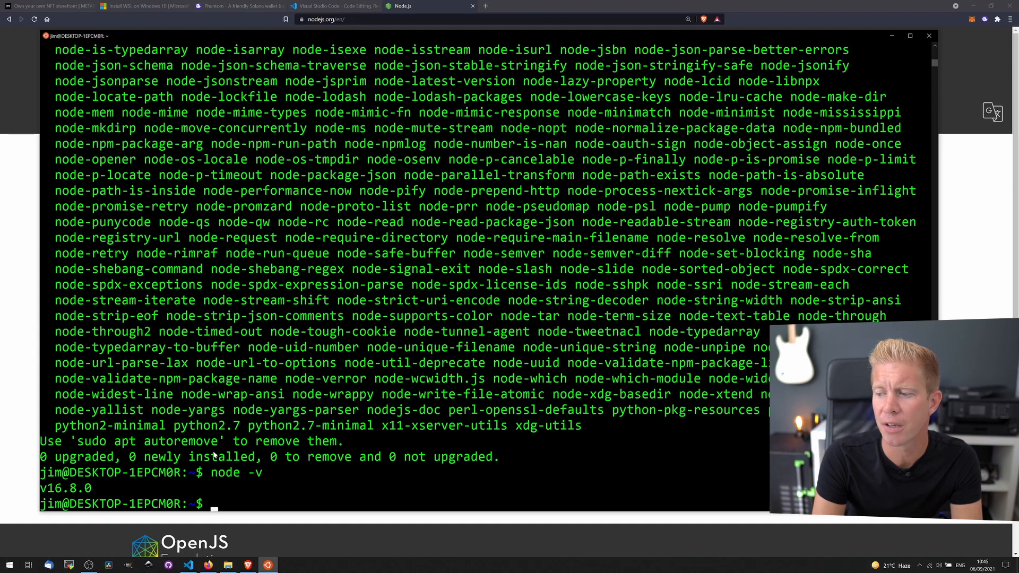
- Install yarn globally with sudo npm install -g yarn
text(sudo npm ins)
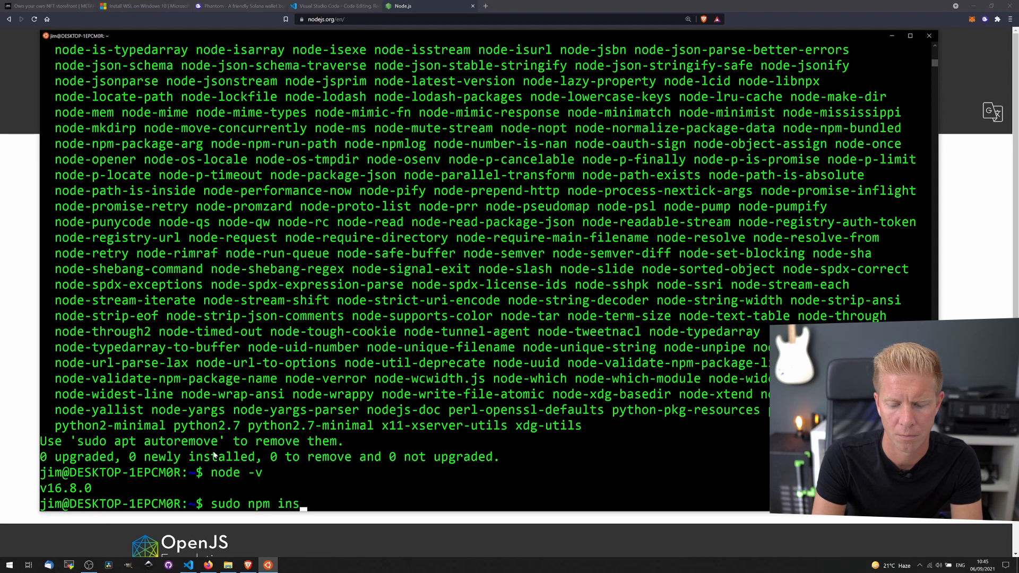
text(tall -g)
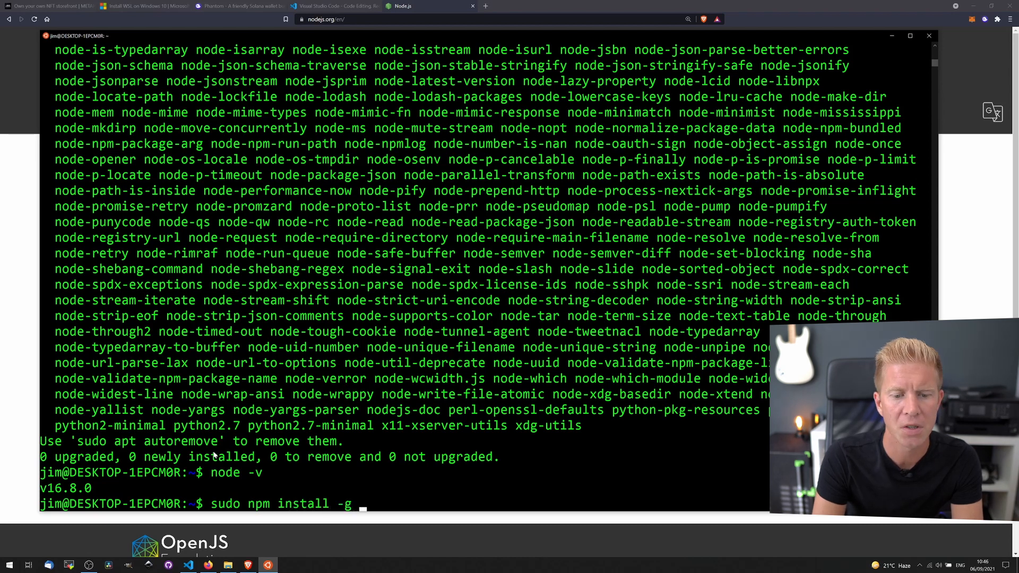
text(yarn)
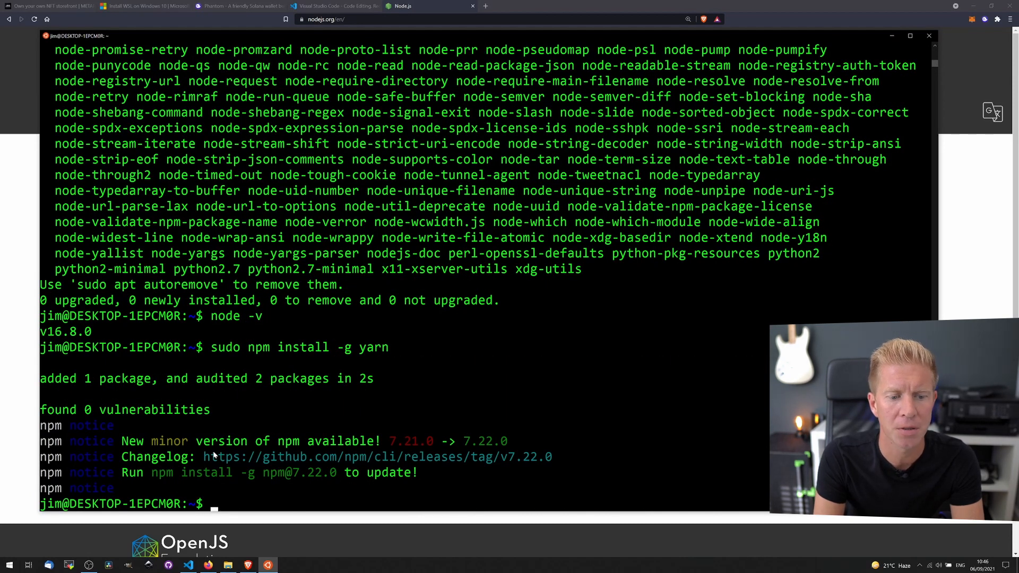
- Change directory to /mnt/c/shareddocs/
text(cd)
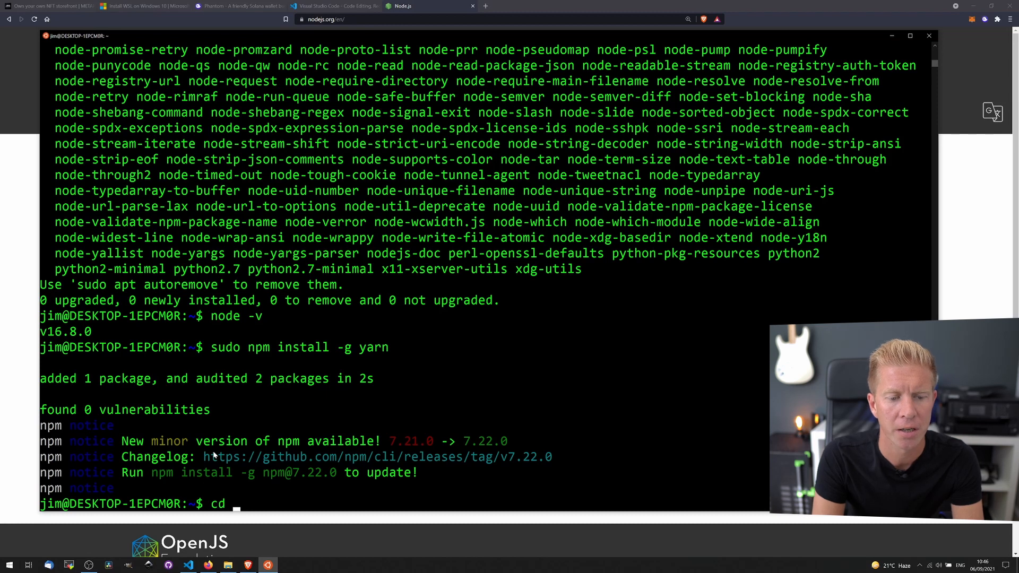
text(/mnt/c)
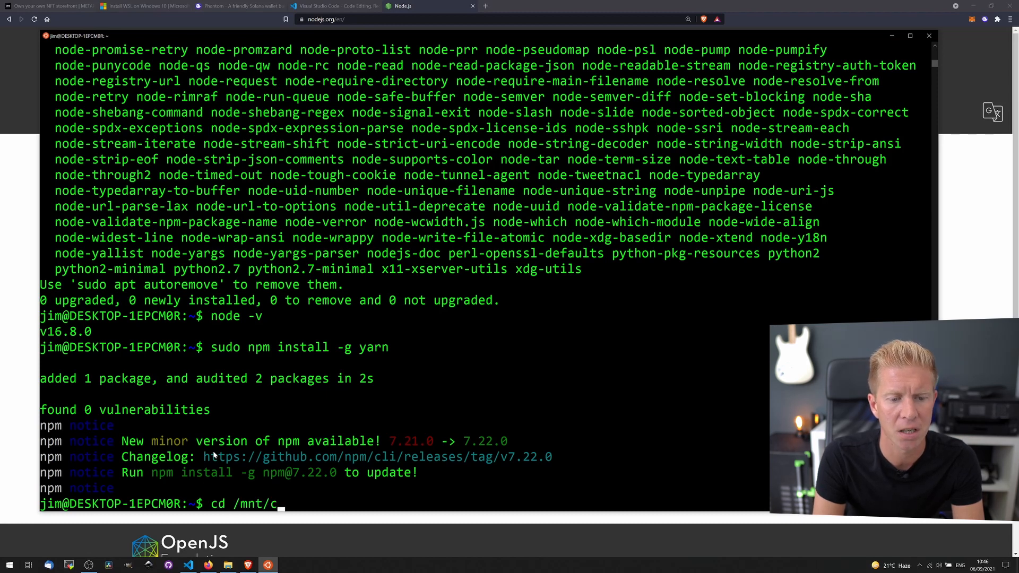
text(/)
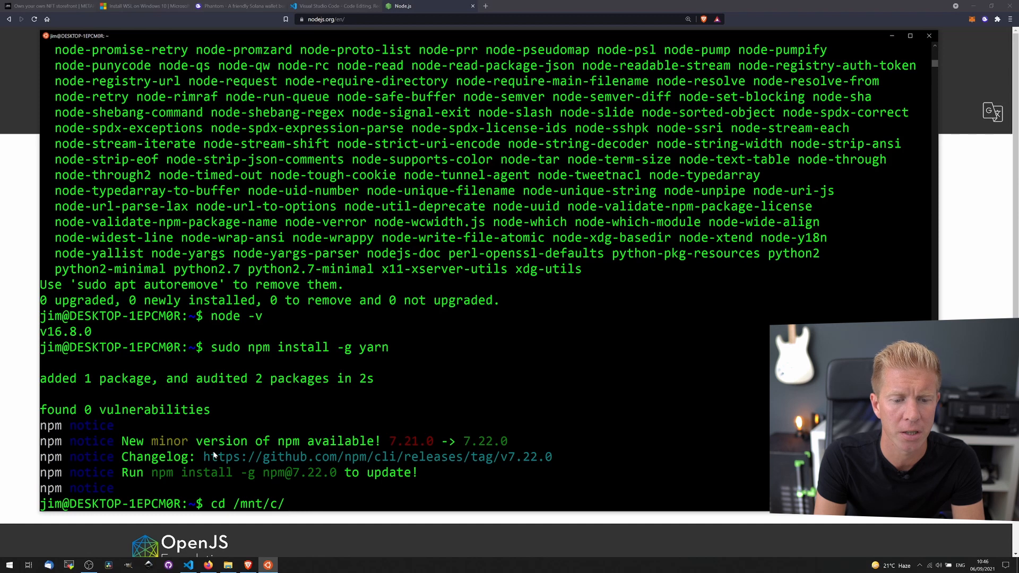
text(shareddocs/)
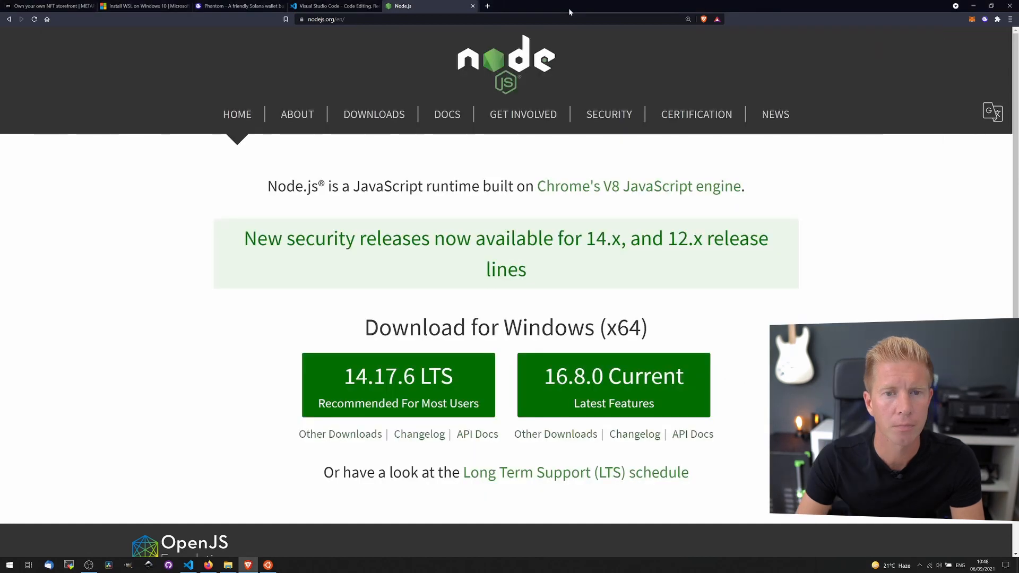
- Download the Metaplex GitHub repo as a ZIP, extract it, and open PowerShell there
click(49, 6)
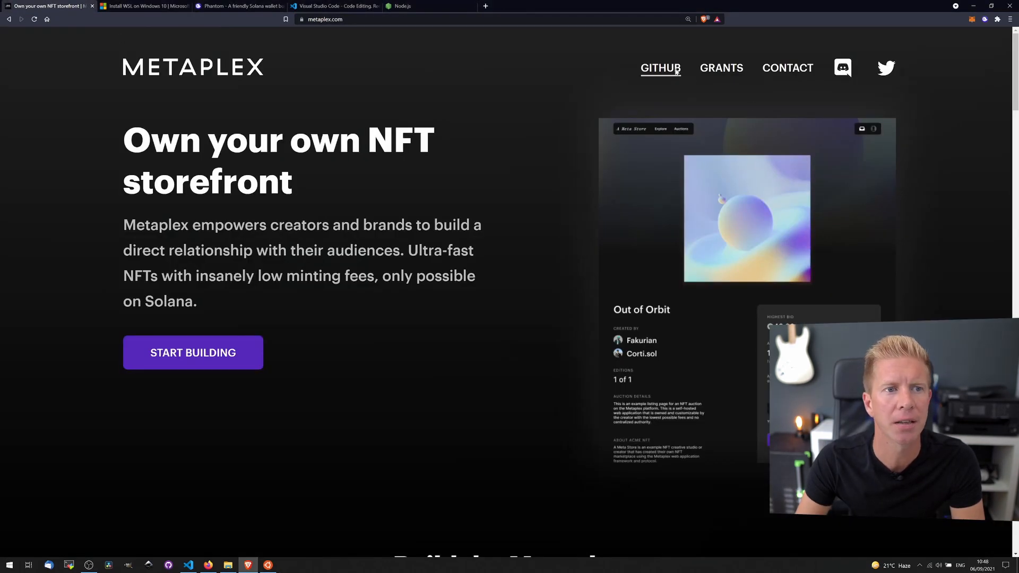
click(660, 67)
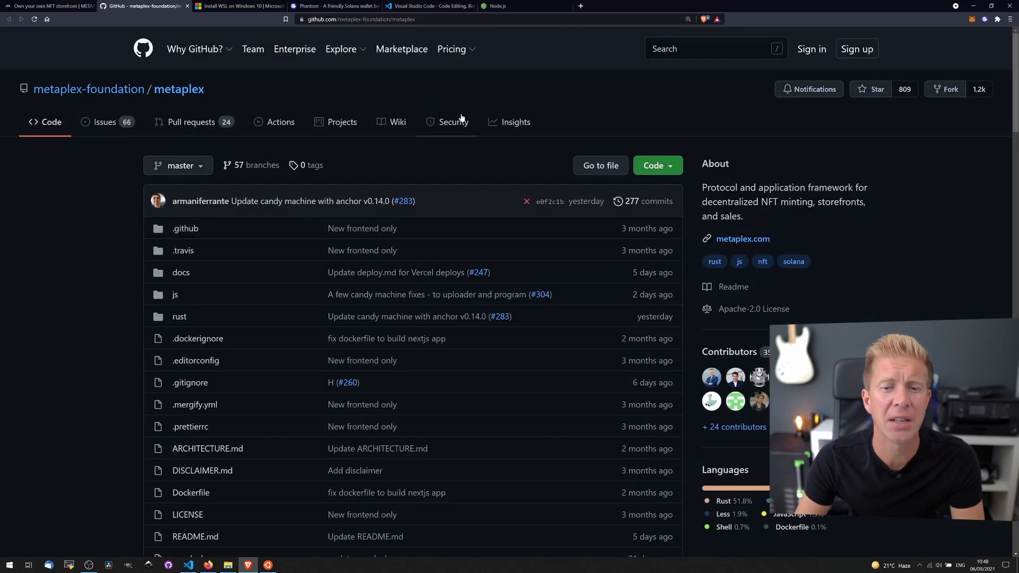
click(657, 165)
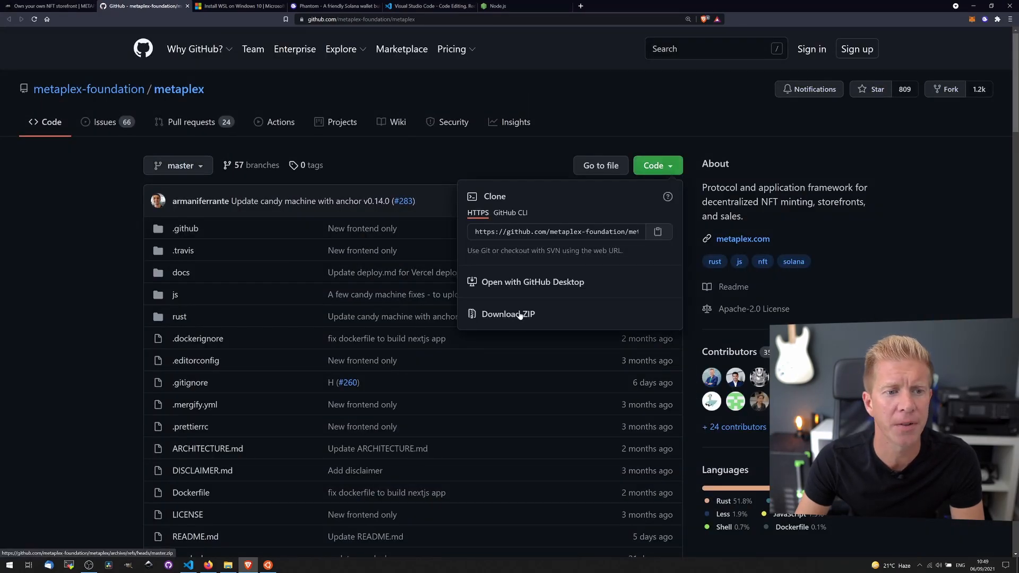
click(509, 313)
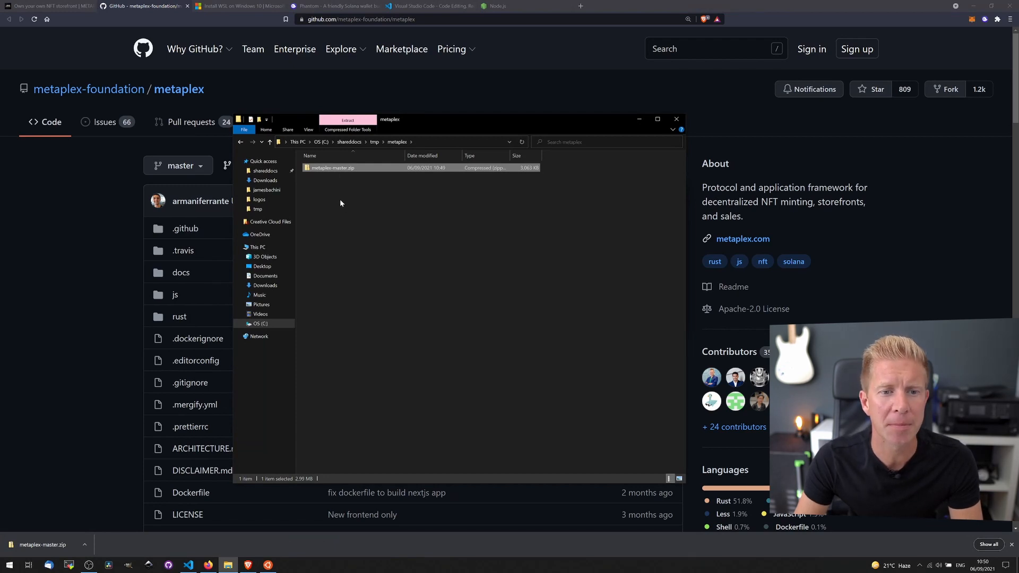
mouse_move(342, 172)
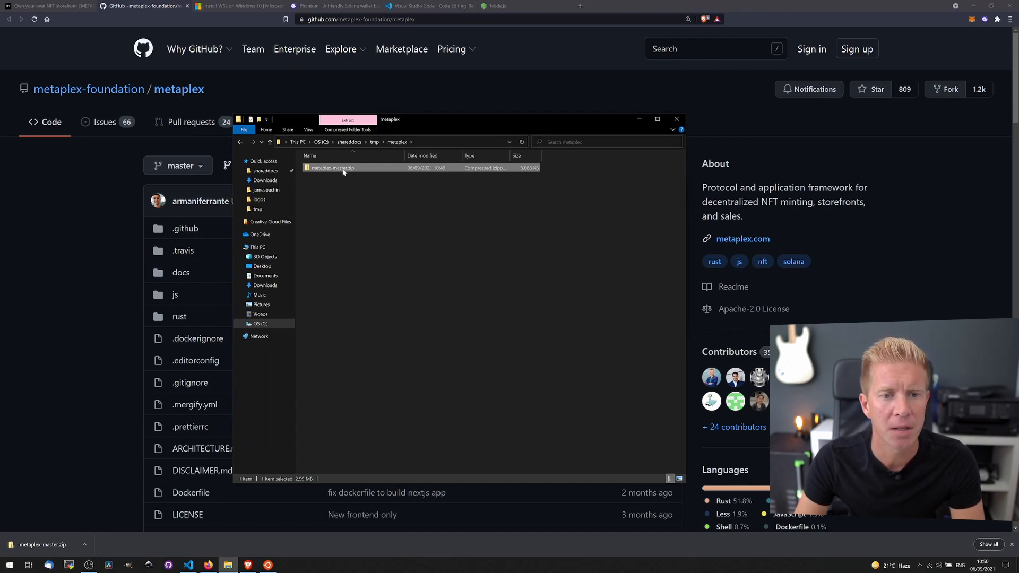
double_click(332, 167)
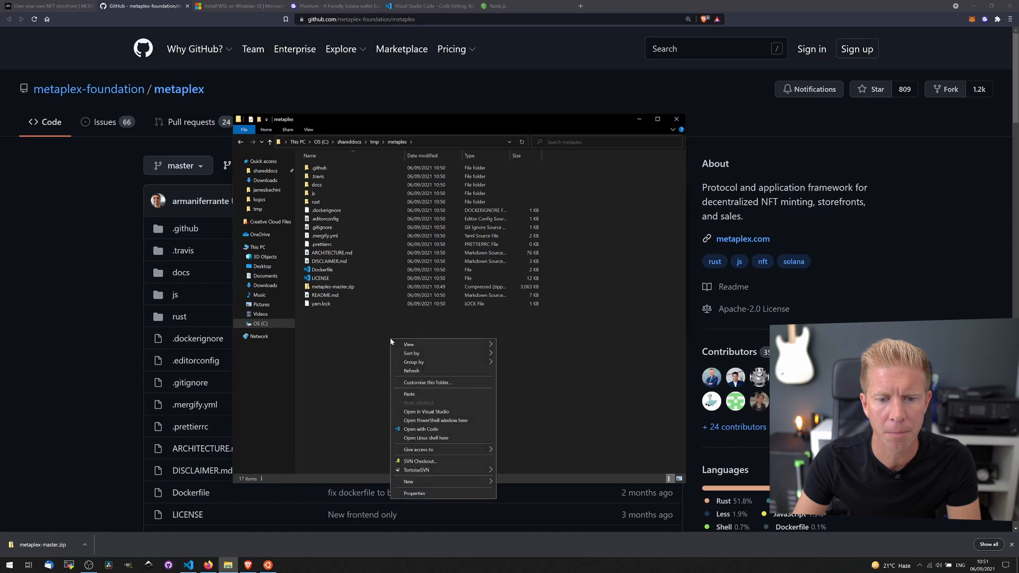
click(435, 421)
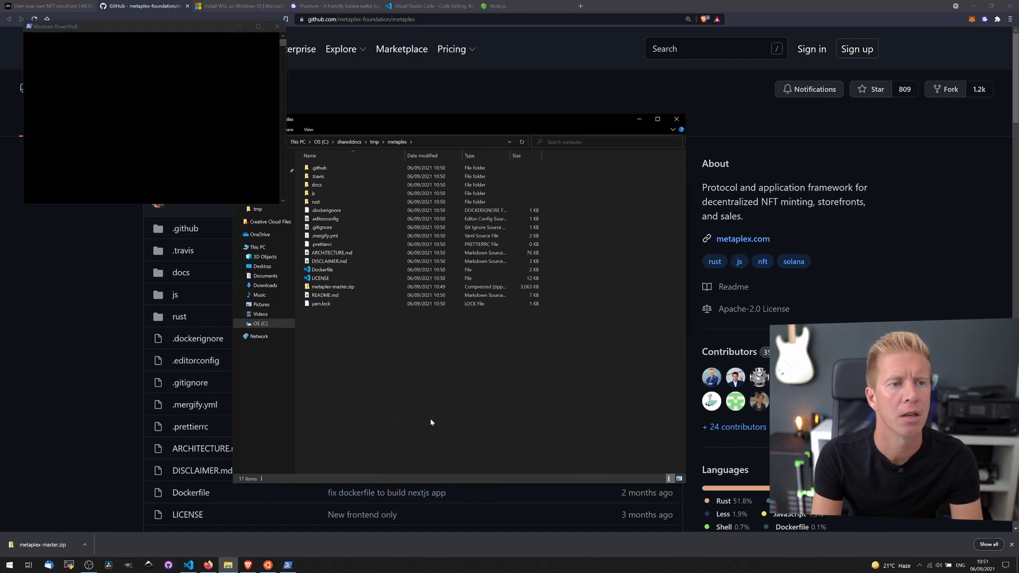
- Launch VS Code with 'code .', trust the authors, and expand js > packages
text(code .)
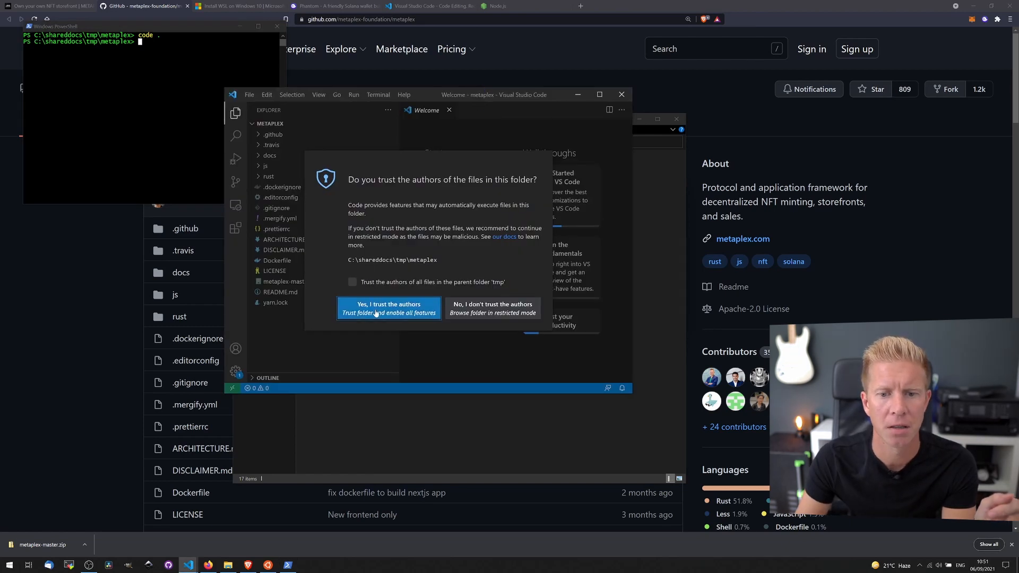
click(388, 308)
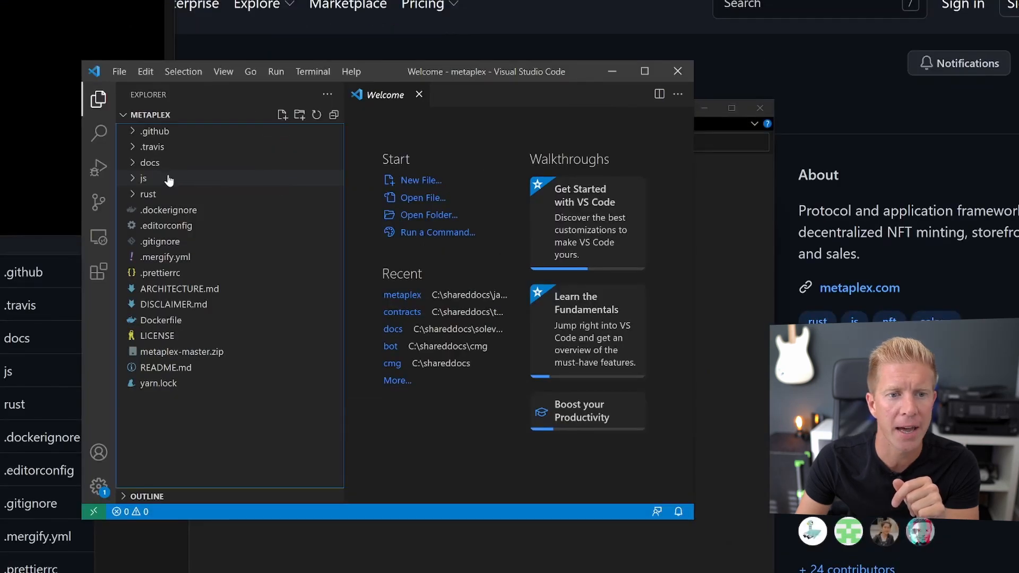
click(143, 178)
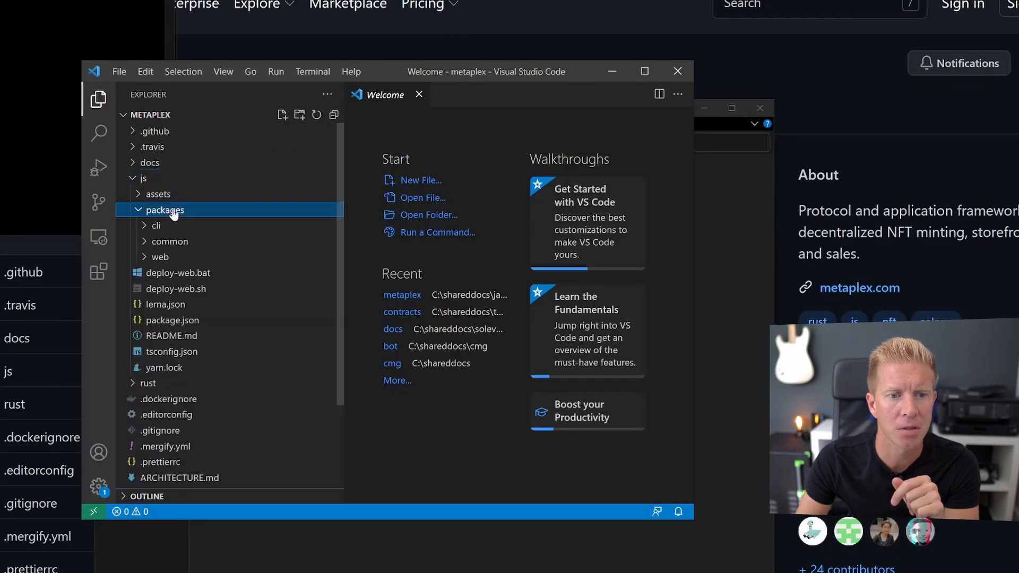
click(159, 257)
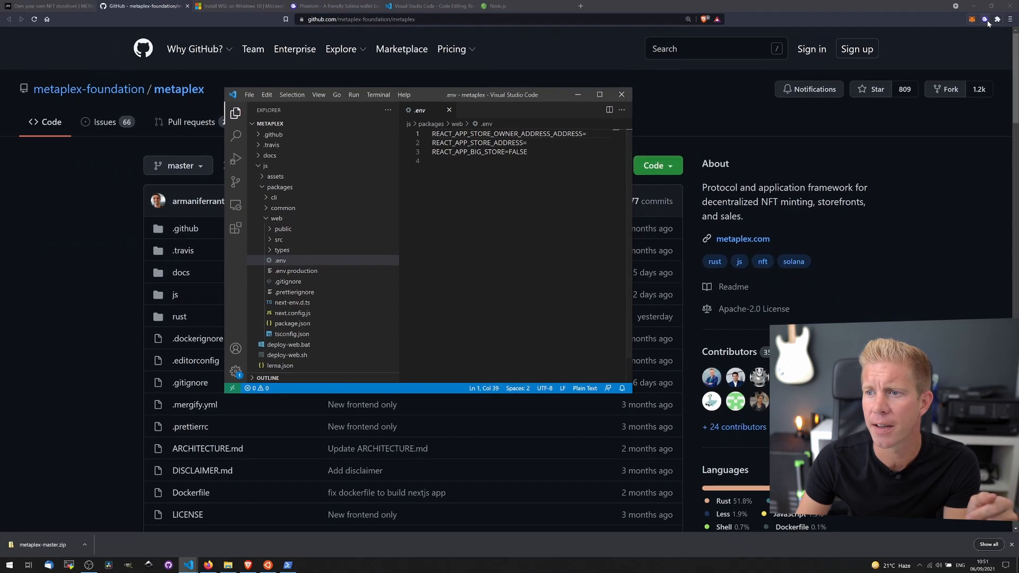
- Unlock the Phantom wallet and copy its address
click(972, 19)
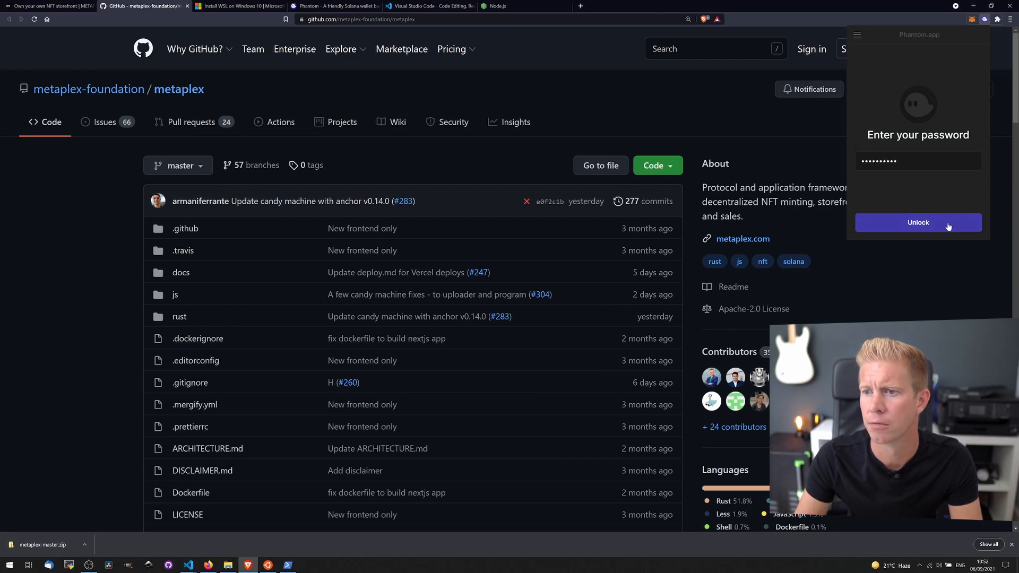
click(918, 222)
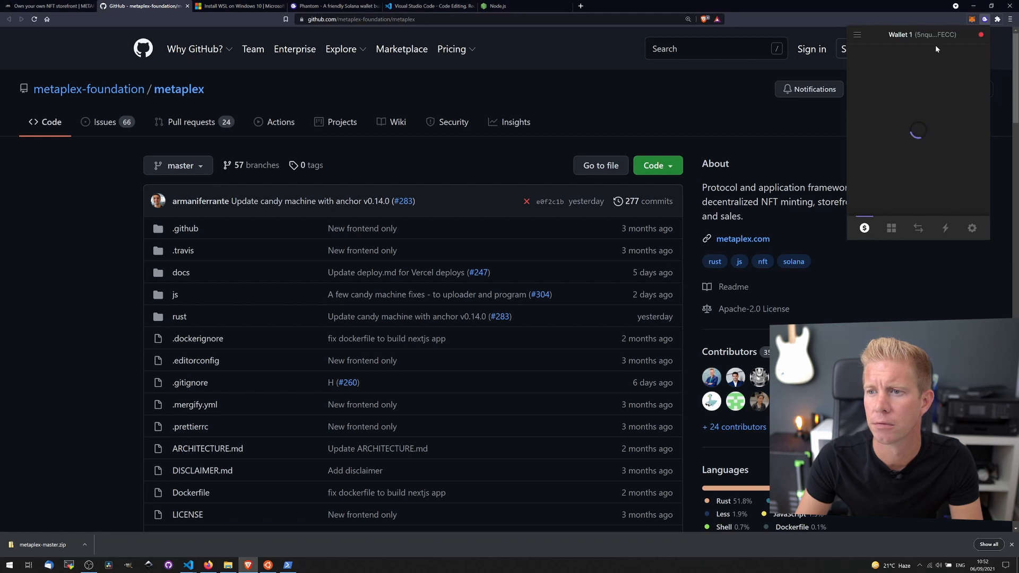
mouse_move(916, 34)
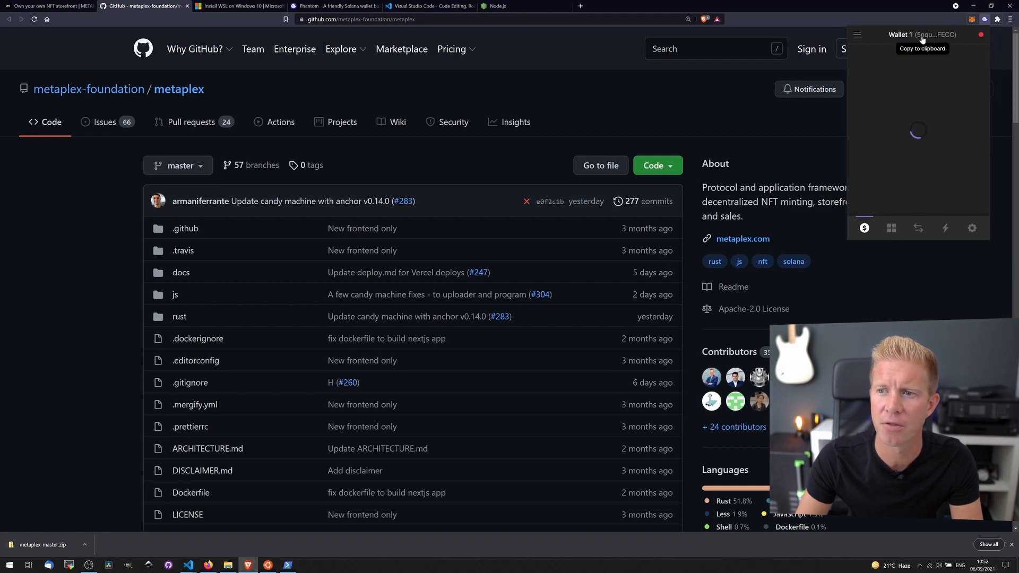
click(916, 34)
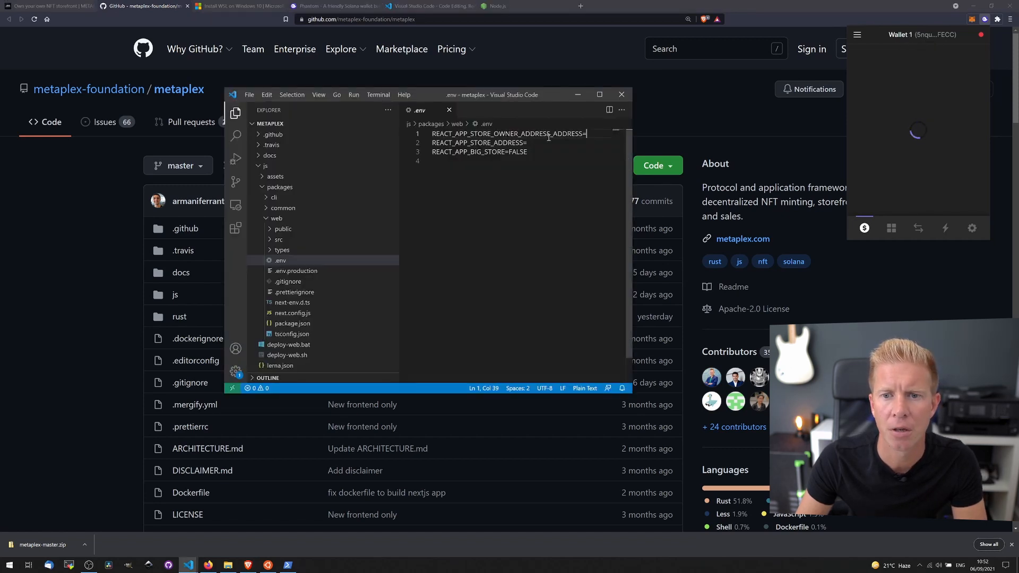
text(5nqu5mW61ecgiLtCz43M4Xf3JEmdPo9mjLFAgyg6FECC)
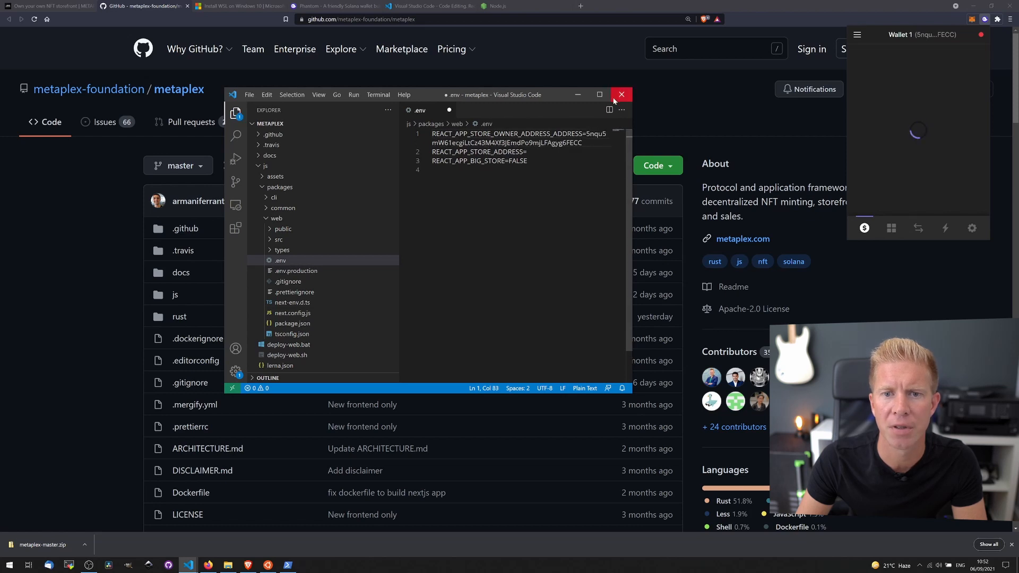
click(599, 95)
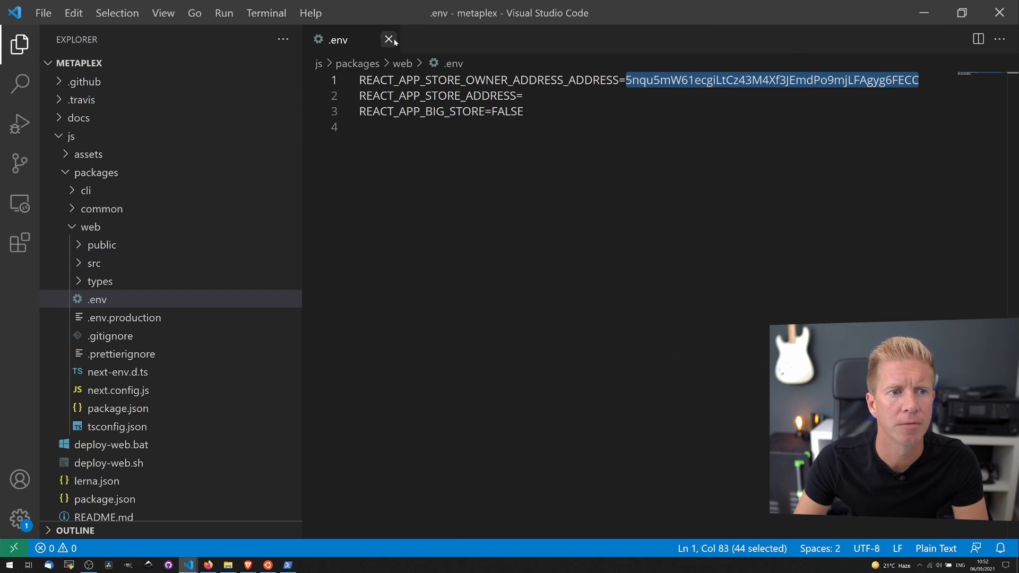
click(388, 40)
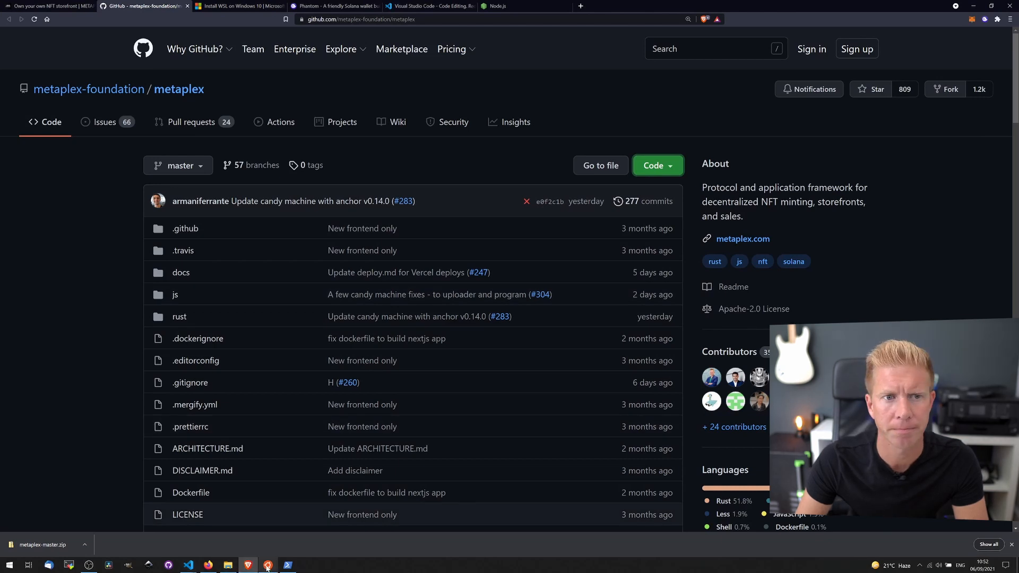
- In Ubuntu, cd to /mnt/c/shareddocs/tmp/metaplex, list its files, and enter js
click(267, 568)
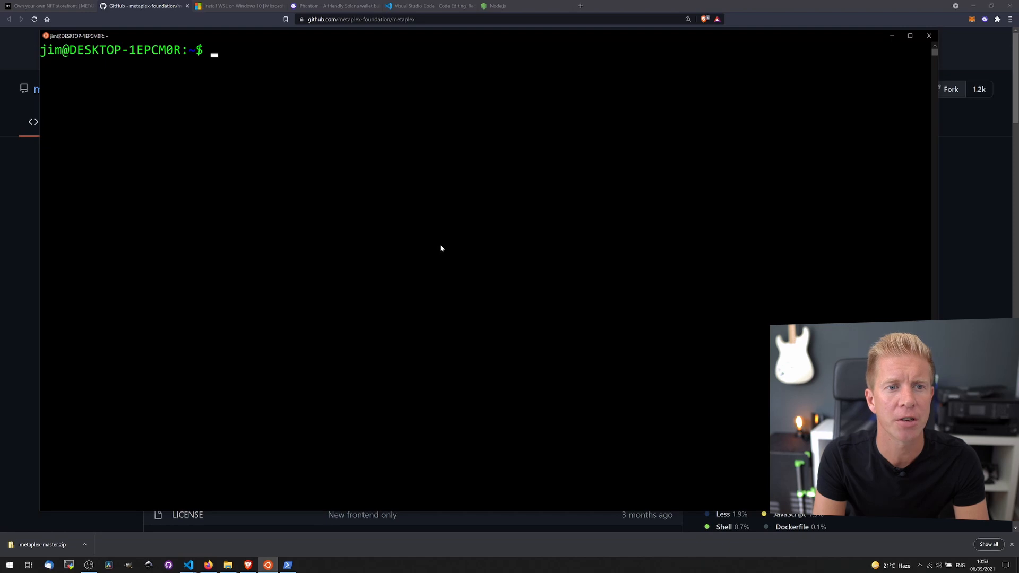
text(cd)
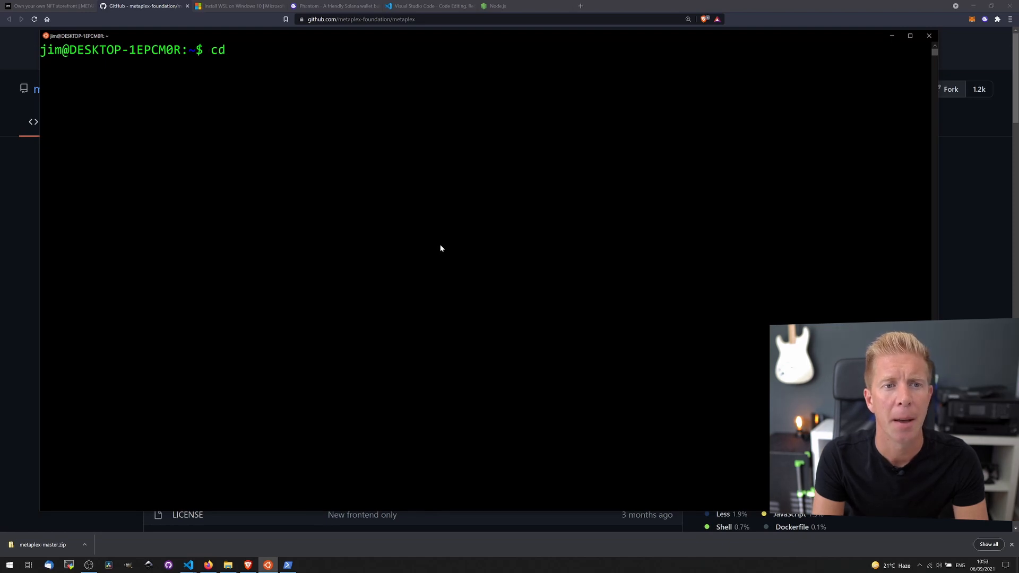
text(/mnt)
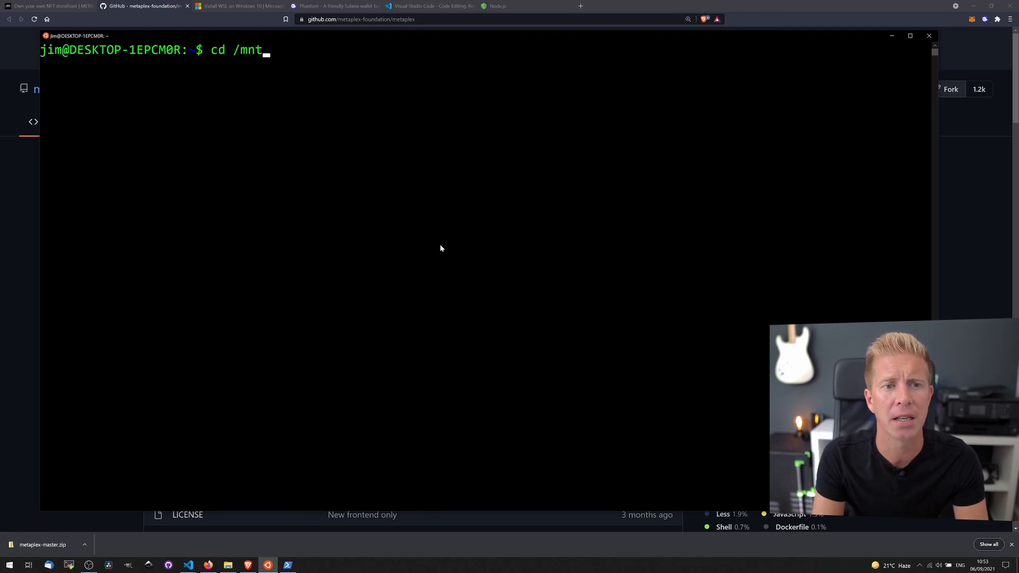
text(/c/)
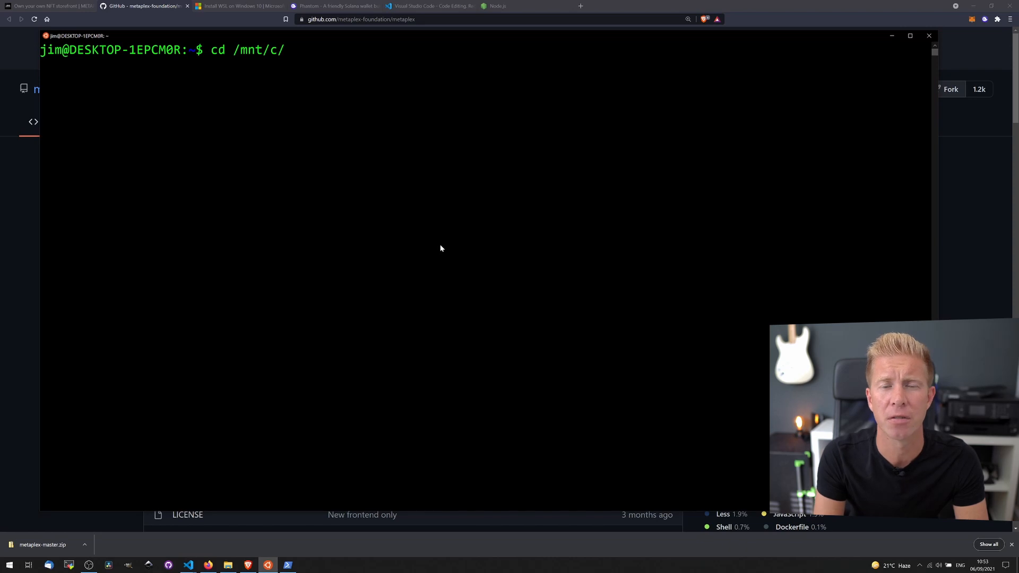
text(sh)
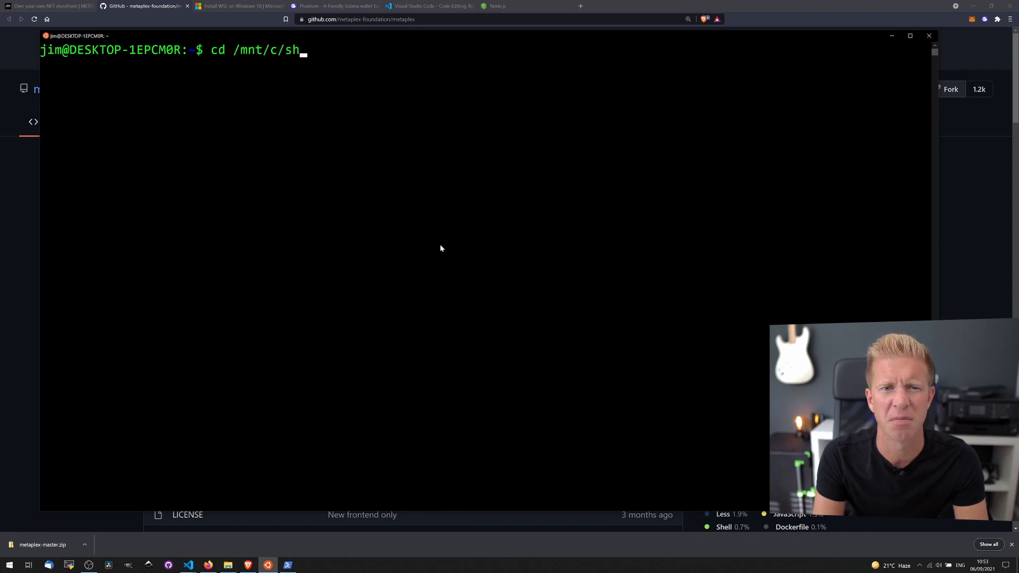
text(areddocs/tmp)
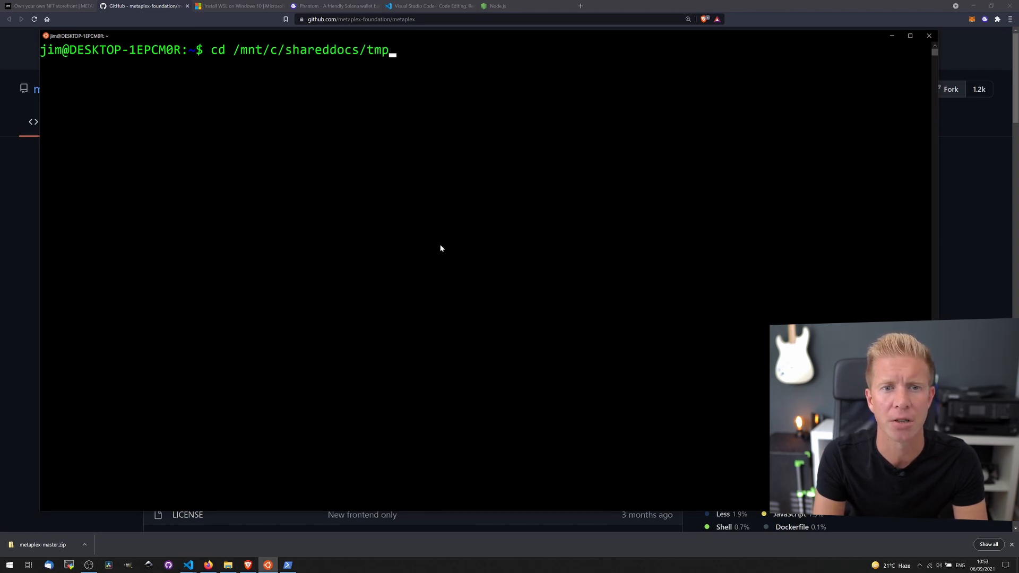
text(metap)
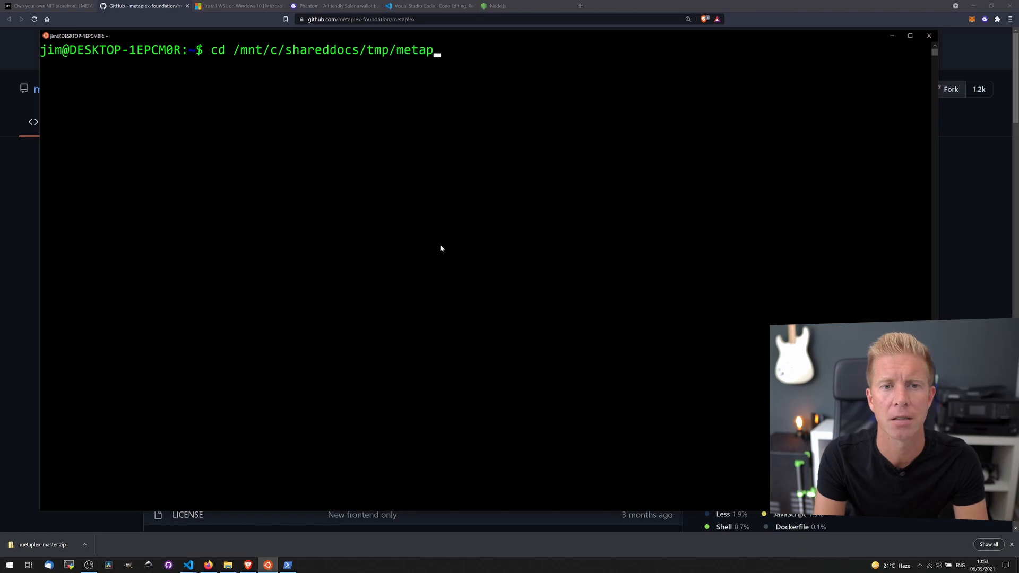
text(ls)
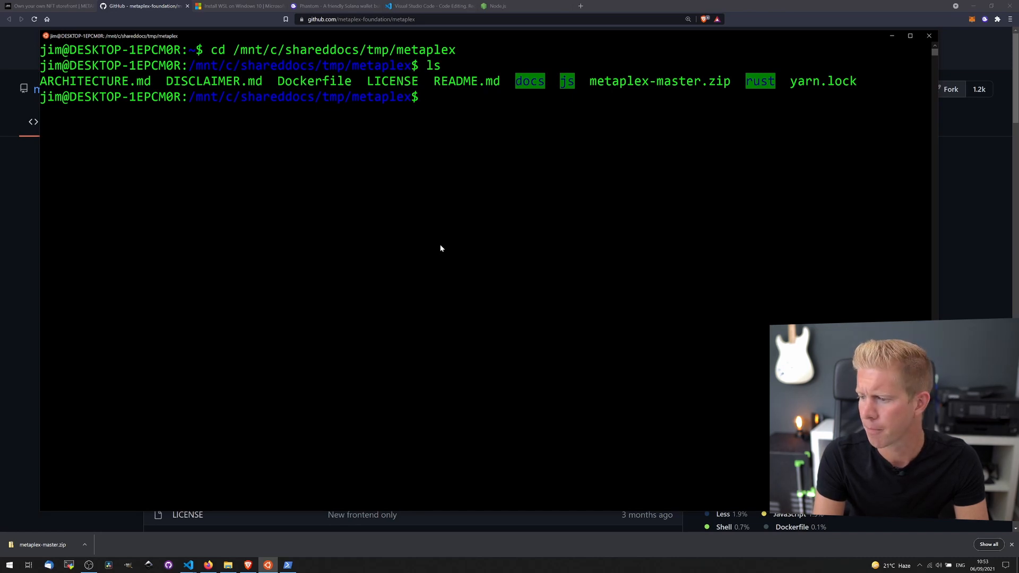
text(cd)
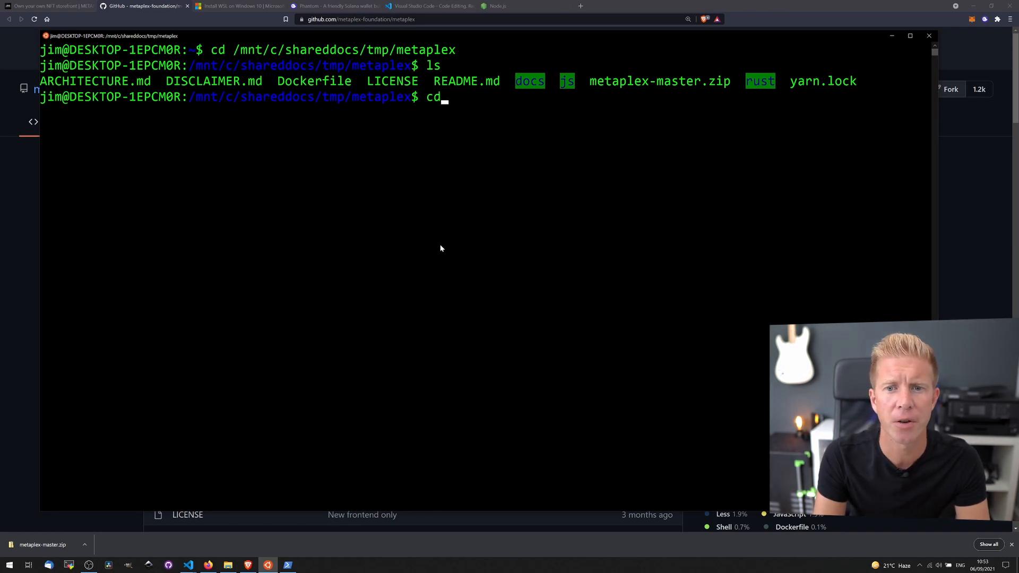
text(js)
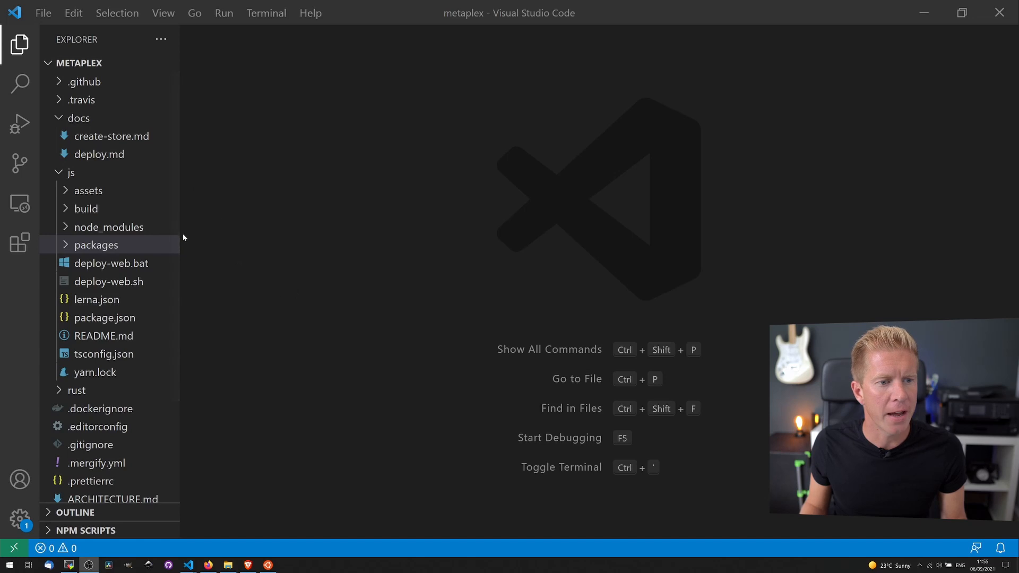
- Expand packages and open the web package's package.json with its deploy scripts
click(96, 244)
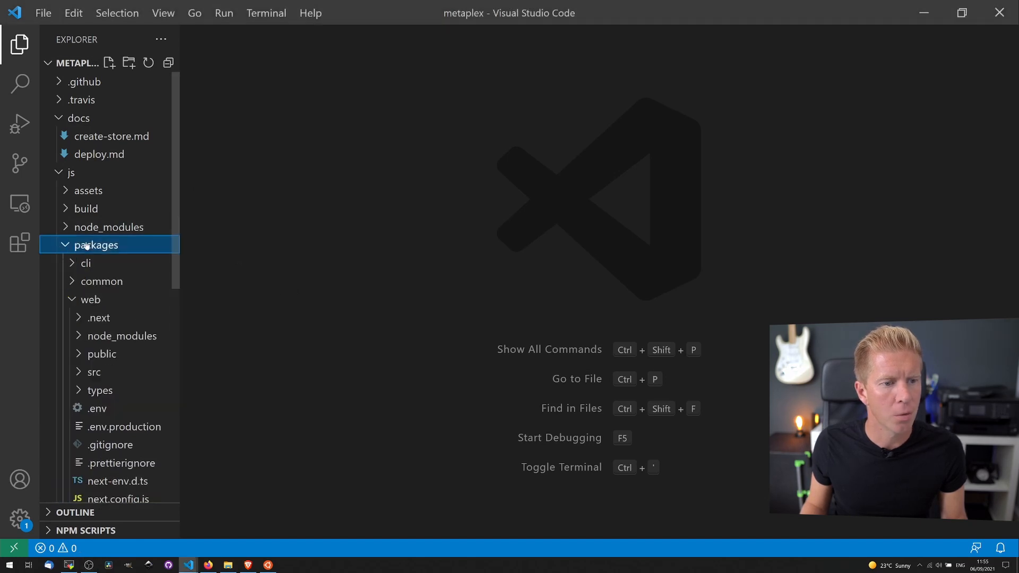
scroll(down, 3)
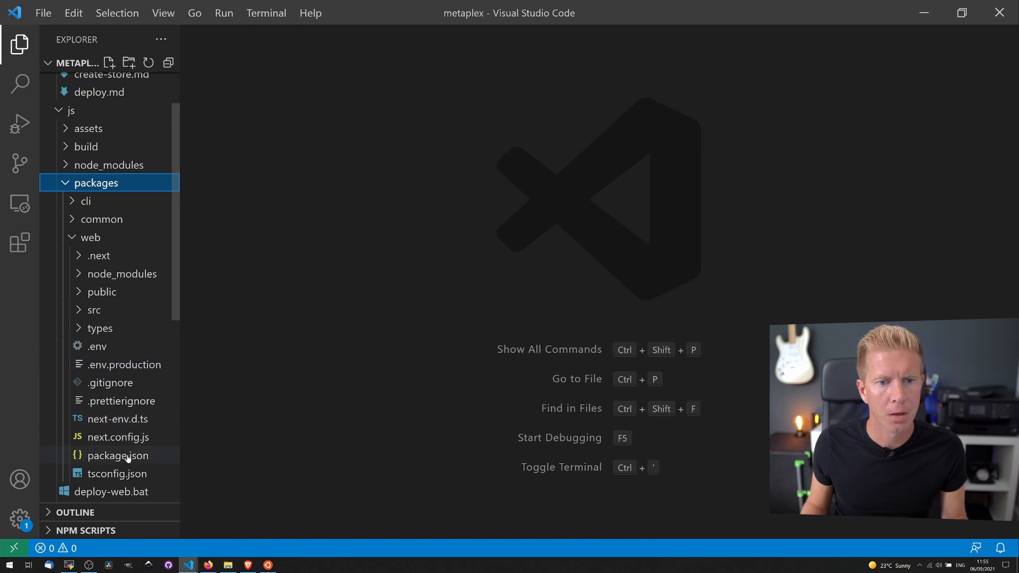
click(116, 454)
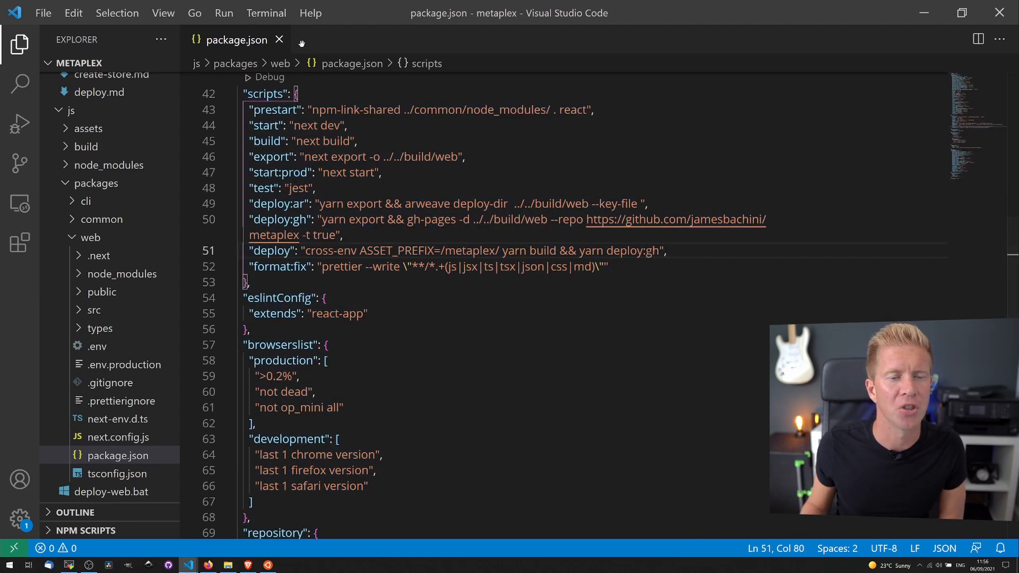
- Browse File Explorer into js > build > web to view the exported site files
click(278, 40)
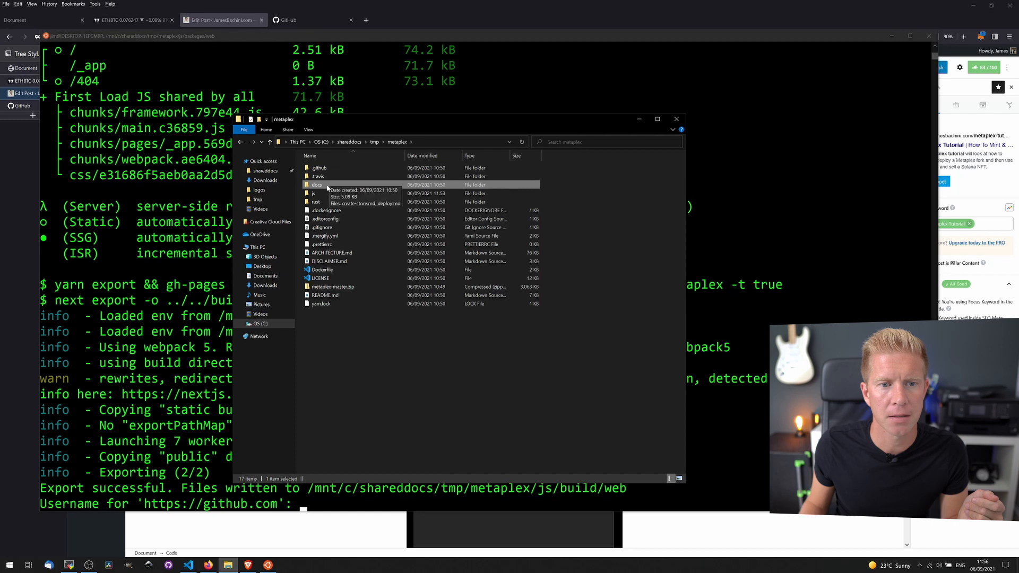
double_click(314, 193)
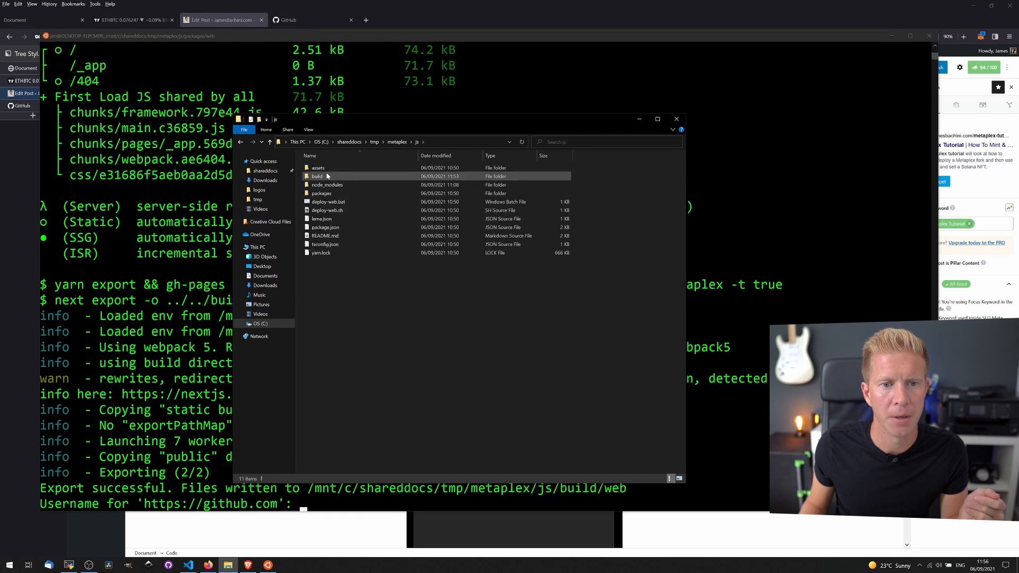
double_click(317, 176)
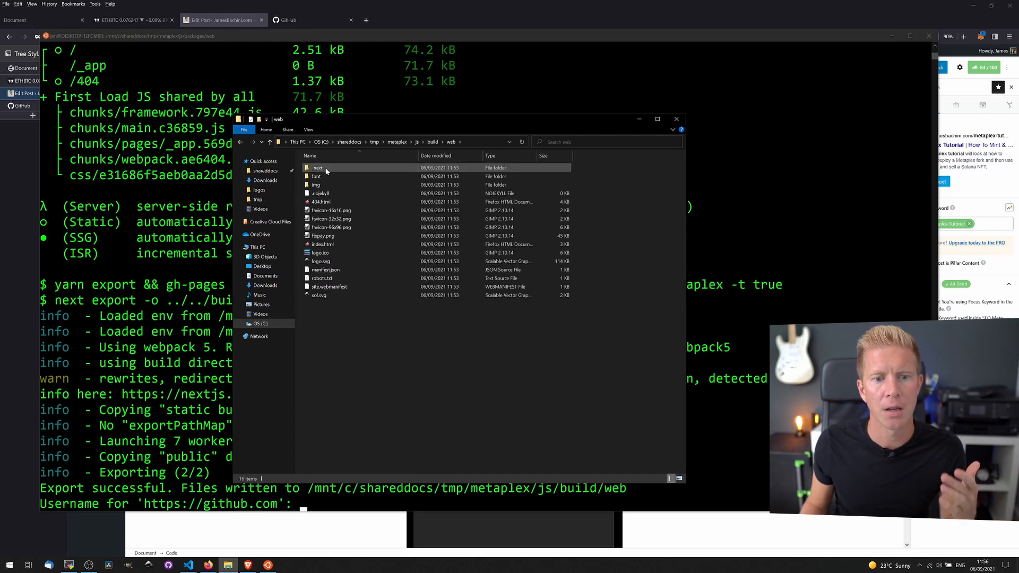
mouse_move(317, 167)
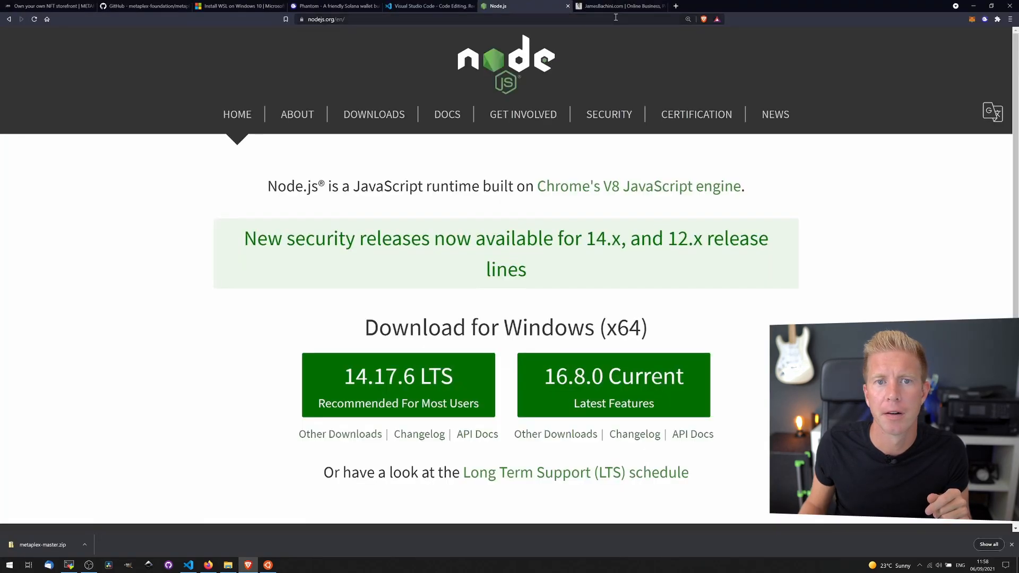
- Open jamesbachini.com/metaplex, unlock Phantom, and connect it to the storefront
click(617, 6)
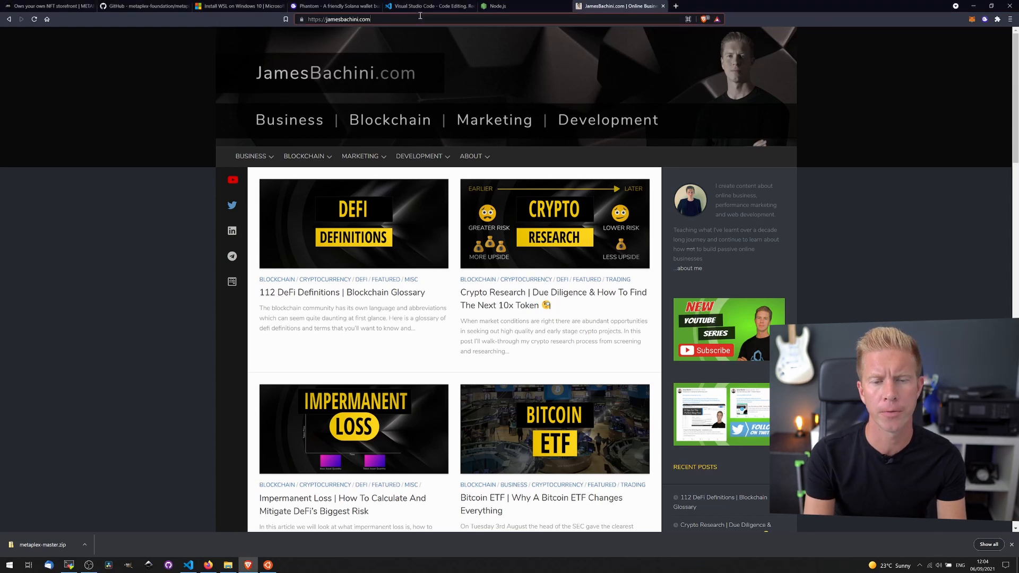
text(/metaplex#/)
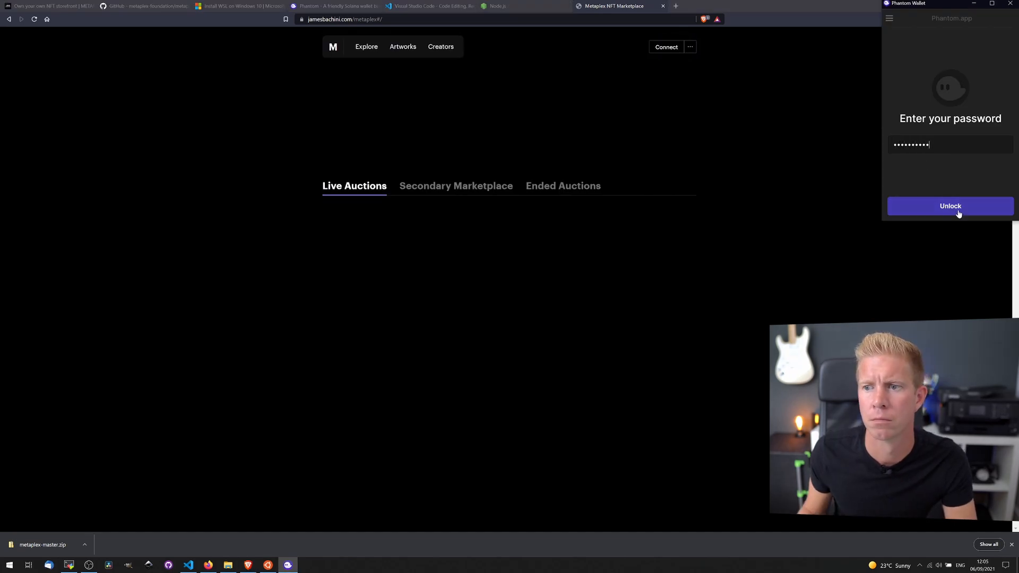
click(949, 206)
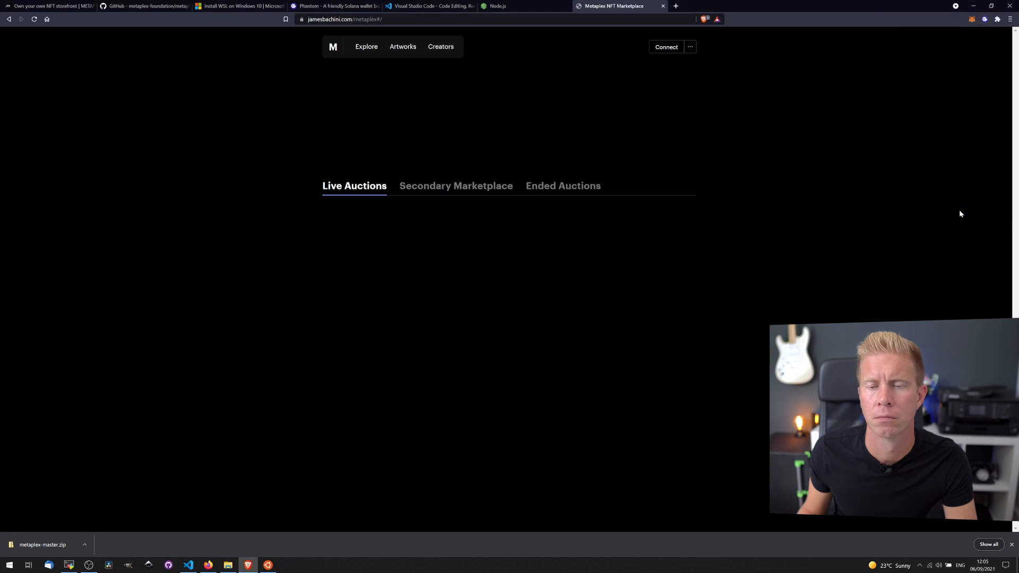
click(666, 46)
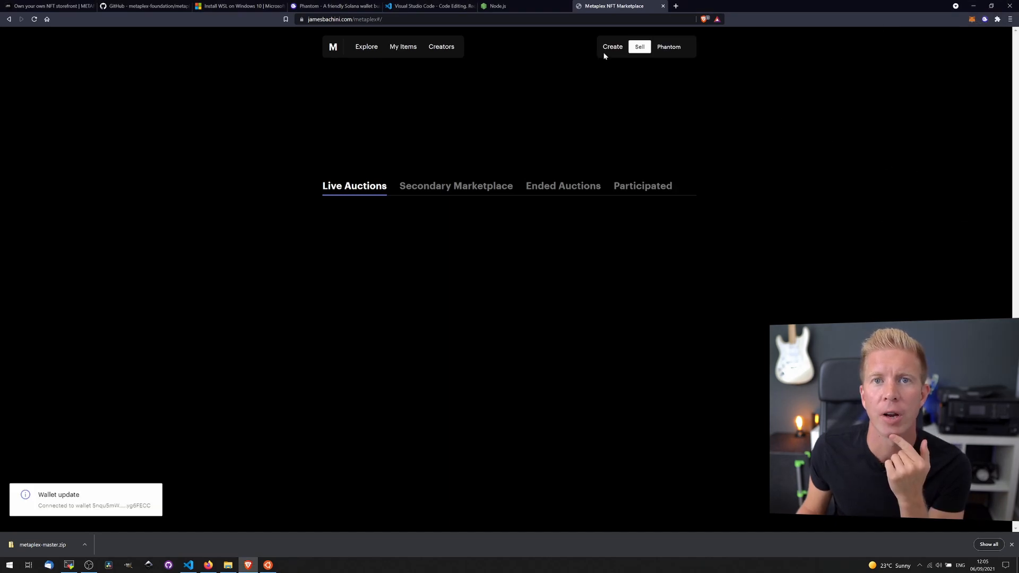
mouse_move(610, 46)
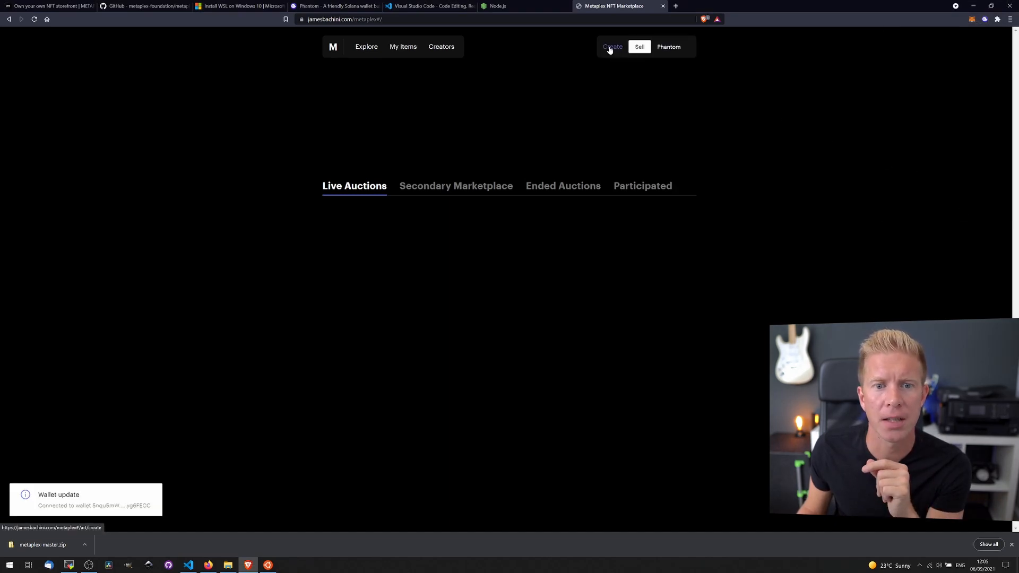
- Create an image item, upload the cover and describe it as a PNG demo for YouTube
click(611, 47)
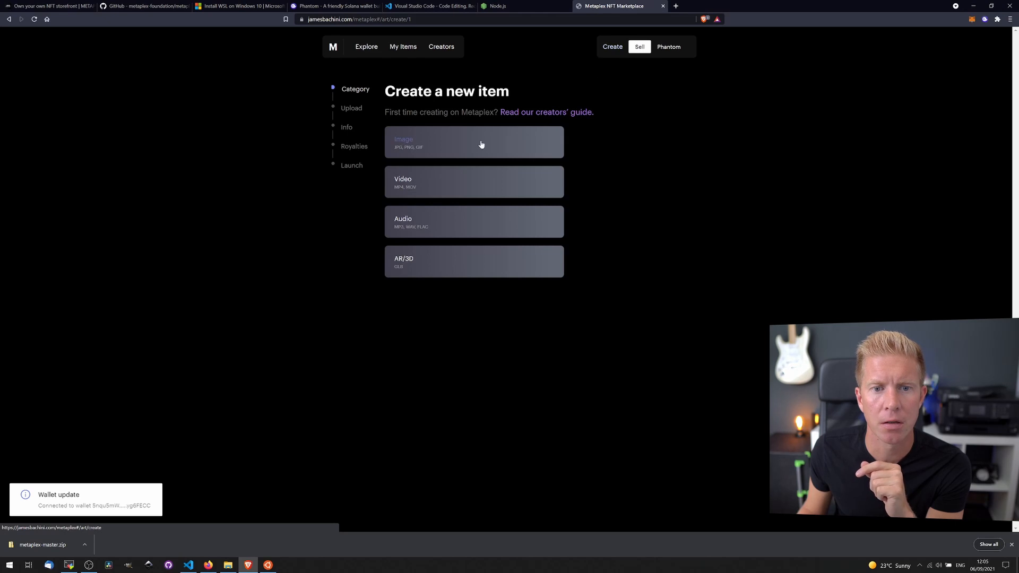
click(473, 142)
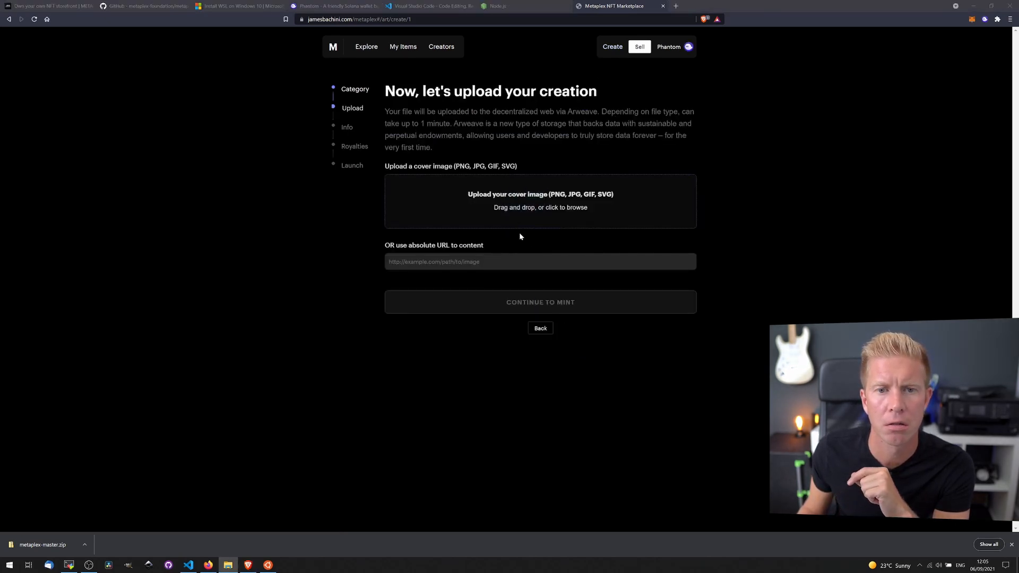
click(540, 202)
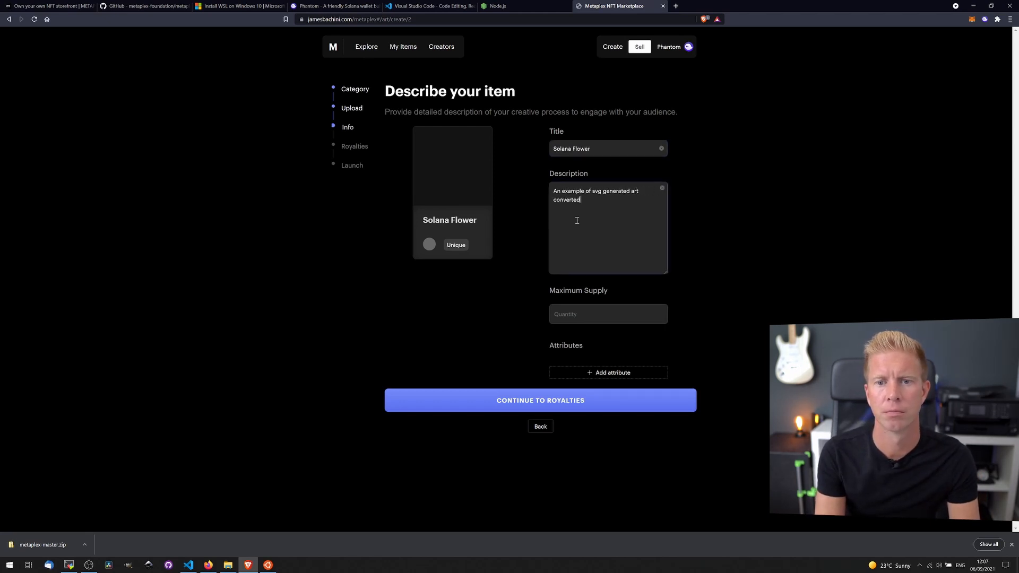
text(to a png image to demo metaplex)
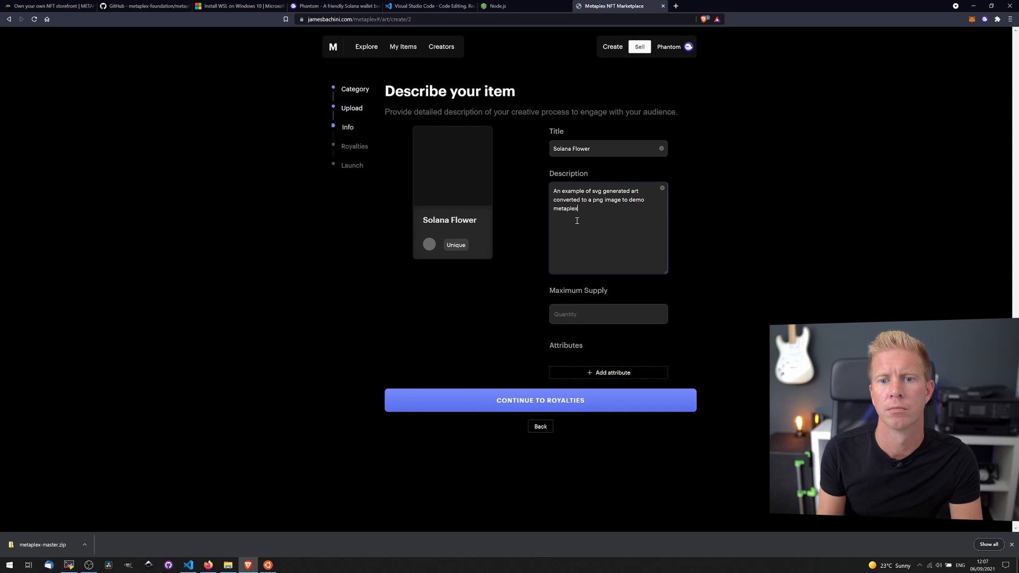
text(for a Youtube video.)
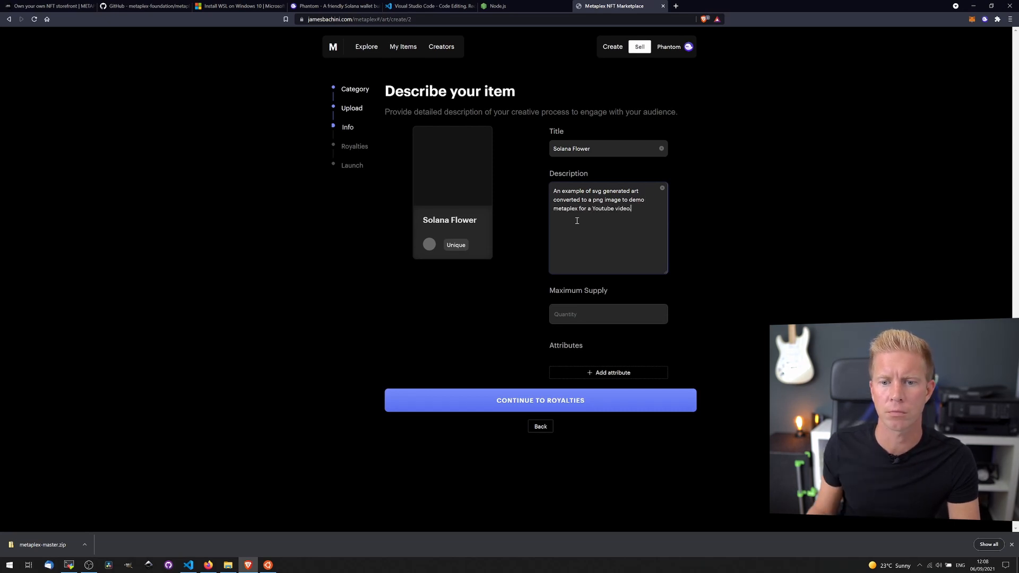
- Set supply to 1, add then remove an attribute row, and set royalties to 0%
click(607, 315)
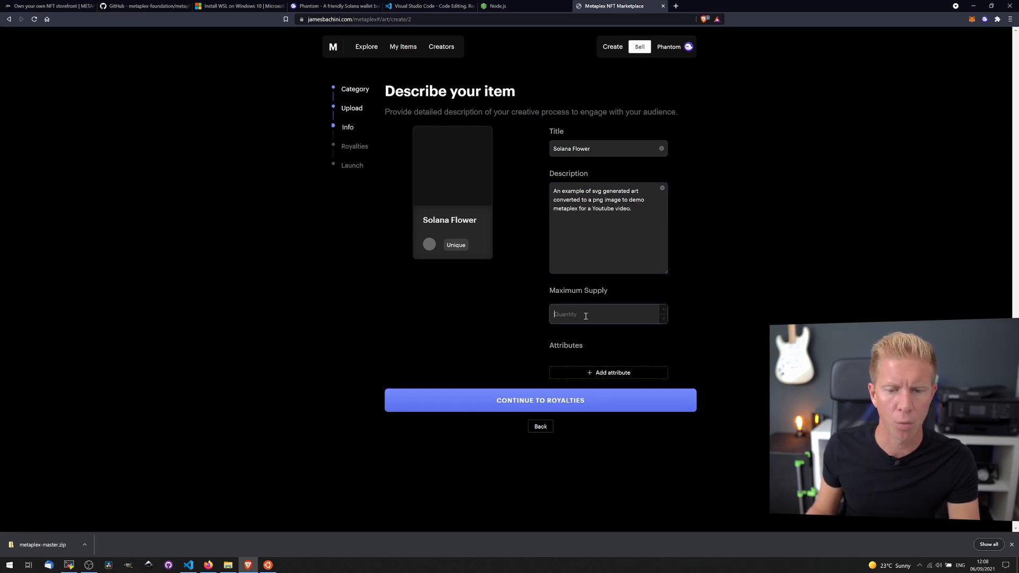
text(1)
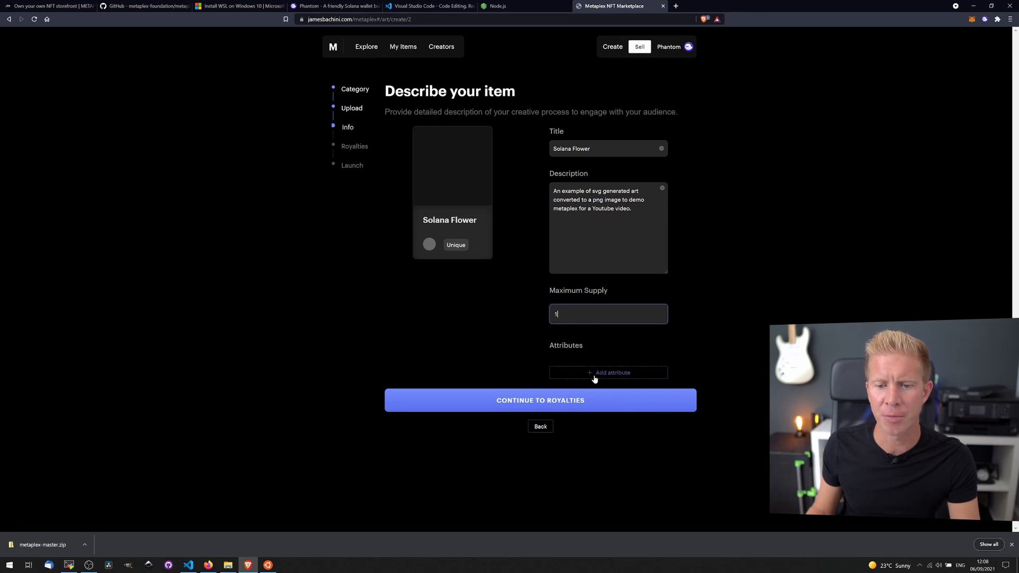
click(608, 373)
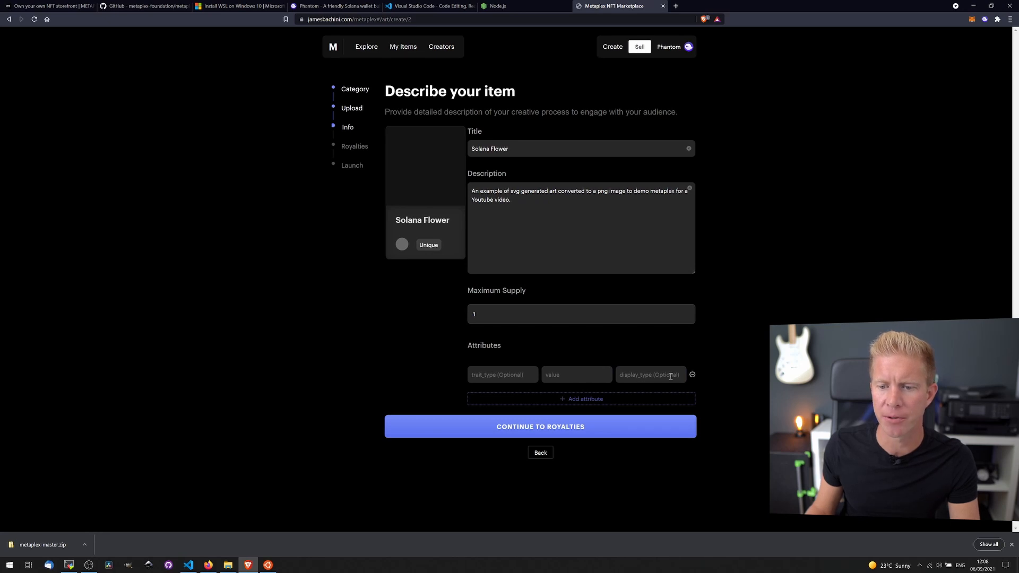
click(692, 374)
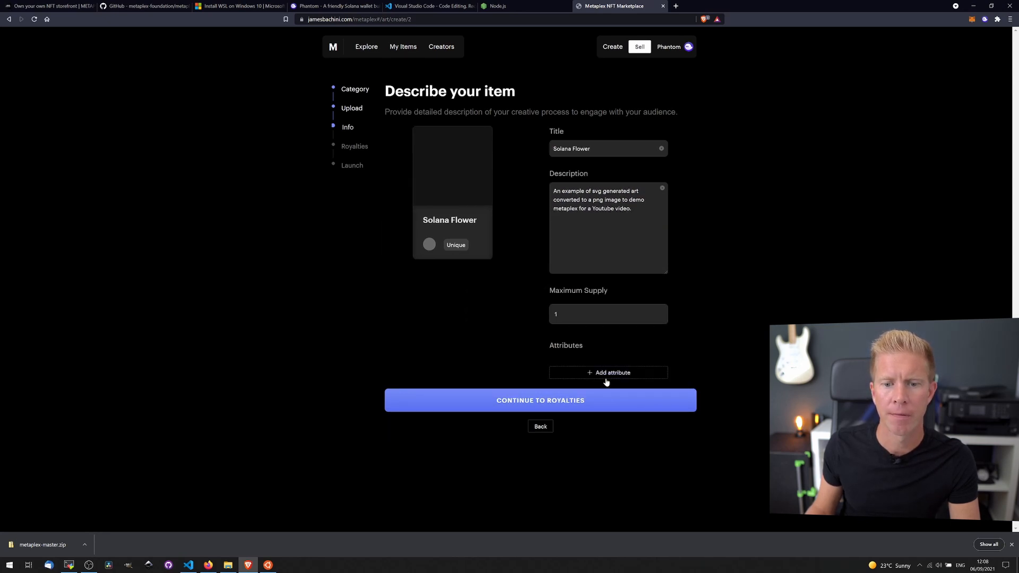
click(540, 399)
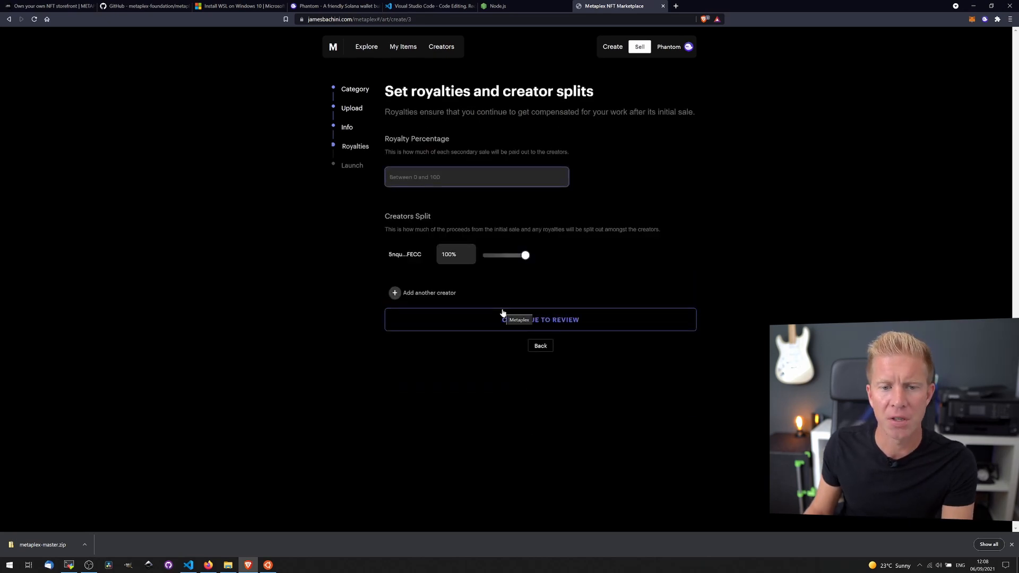
text(0)
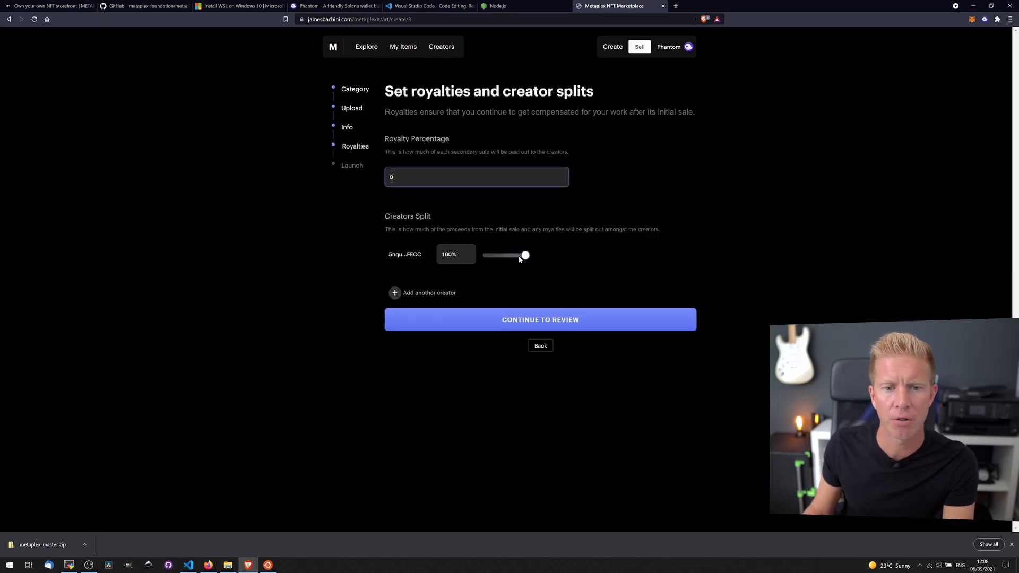
click(540, 319)
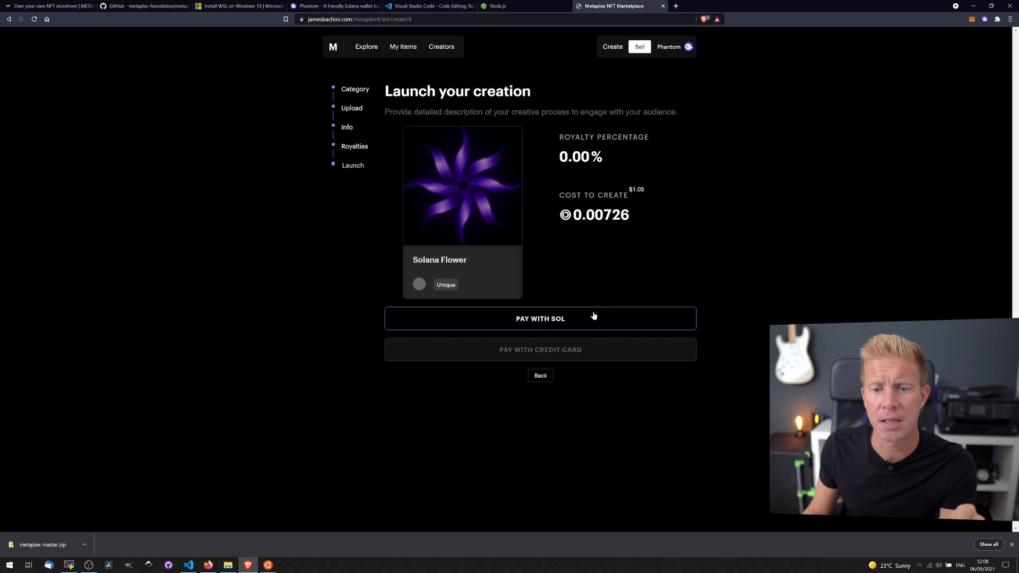
- Pay the 0.00726 SOL creation cost and approve it in the Phantom wallet
click(540, 318)
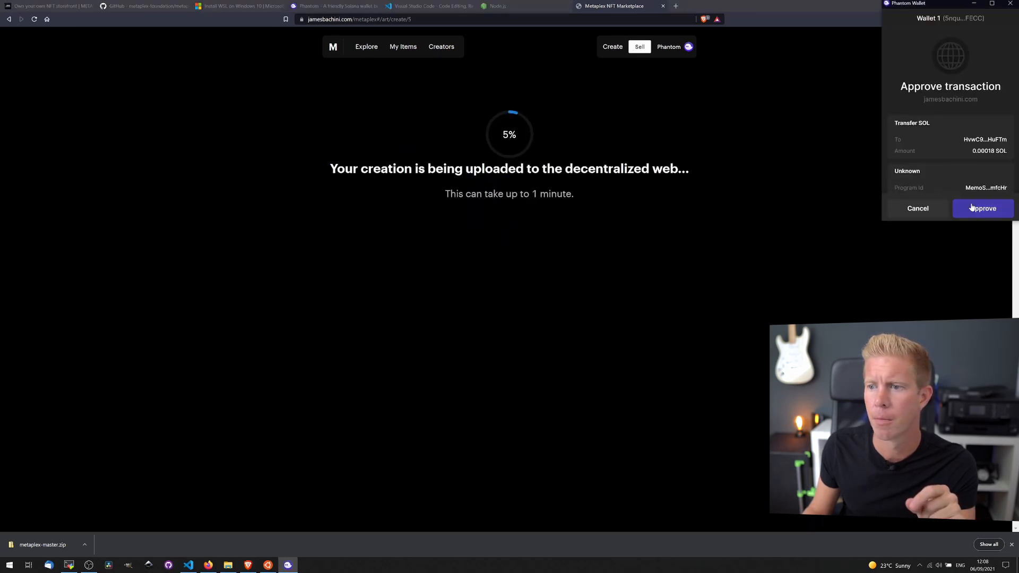
click(982, 208)
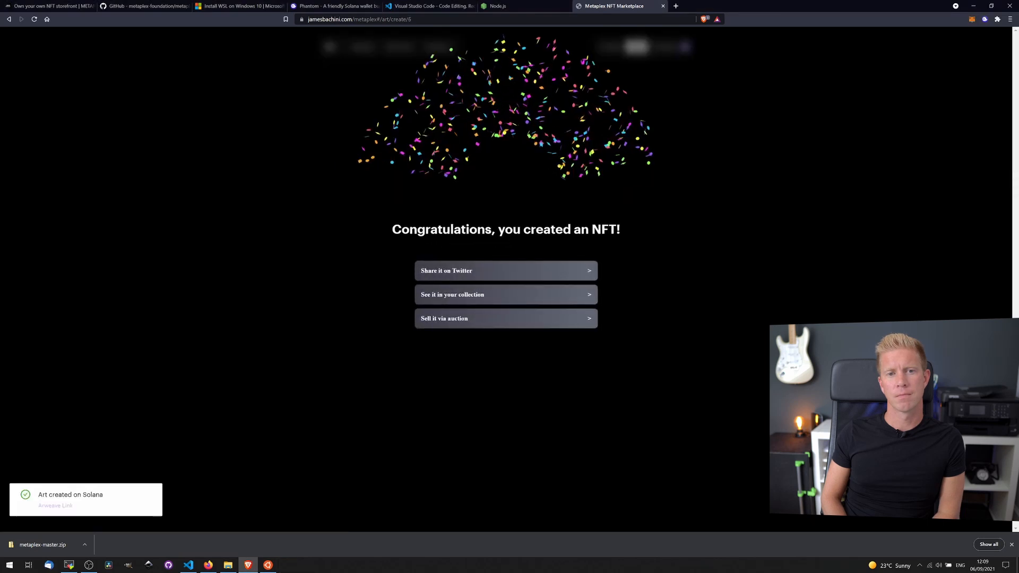
mouse_move(754, 314)
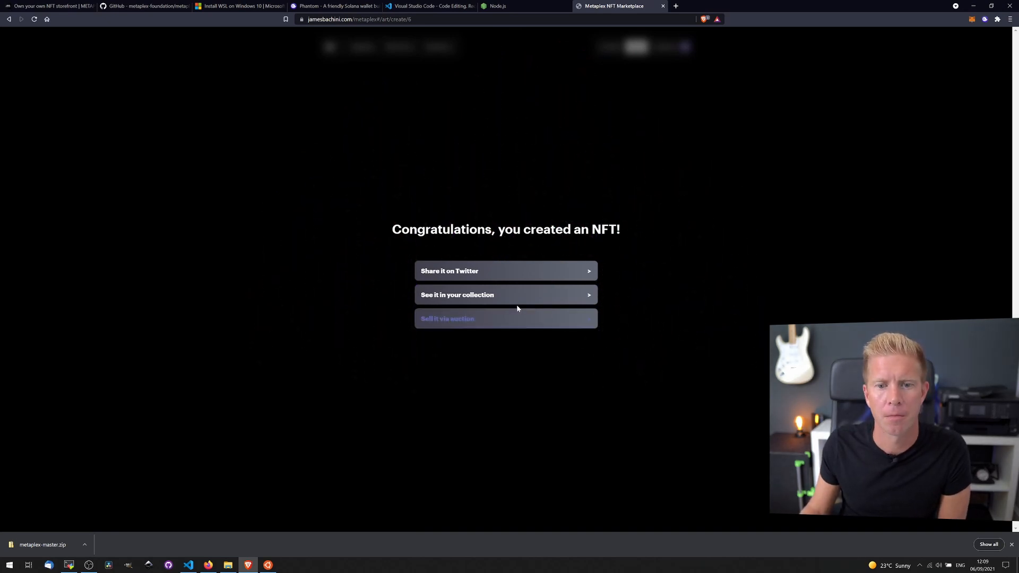
- Open the new Solana Flower NFT from the congratulations screen
click(506, 295)
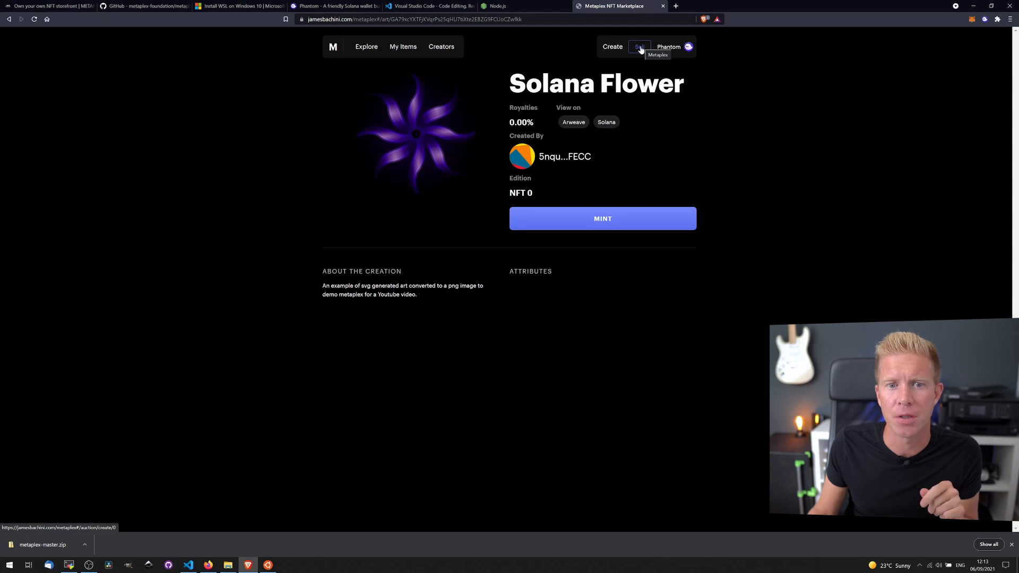
- Start a sale listing and confirm Solana Flower as the item to auction
click(639, 47)
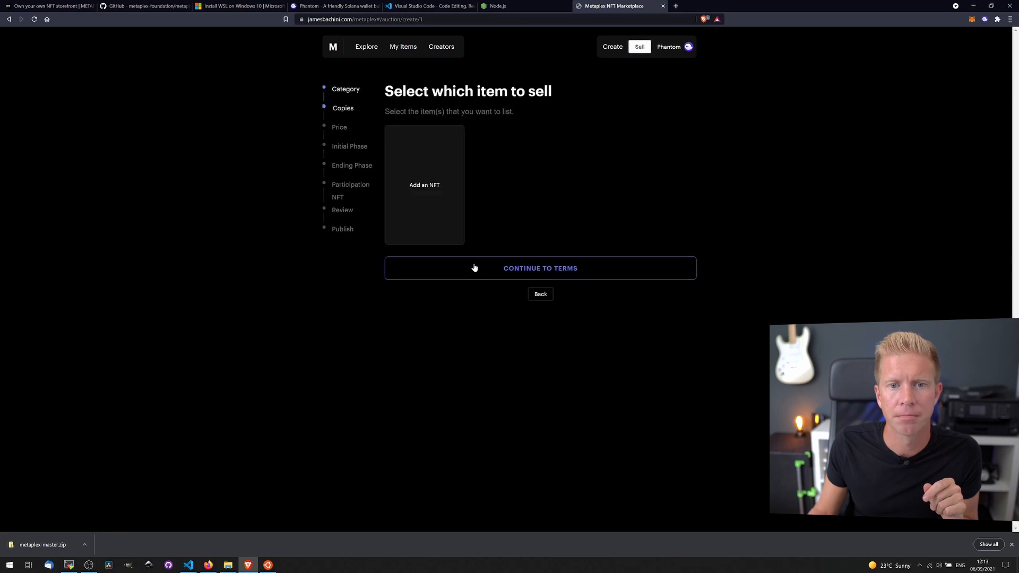
click(424, 185)
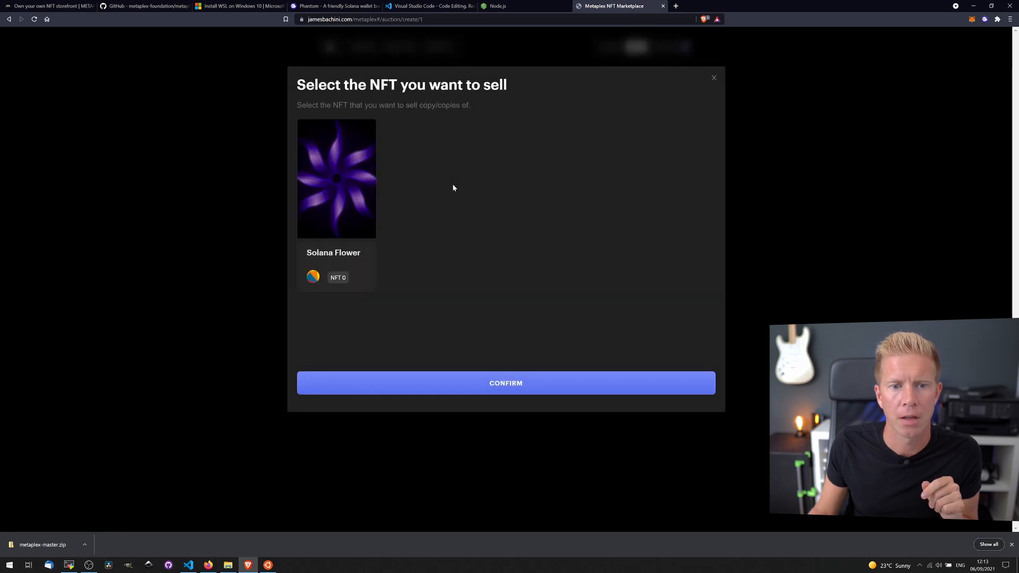
click(505, 382)
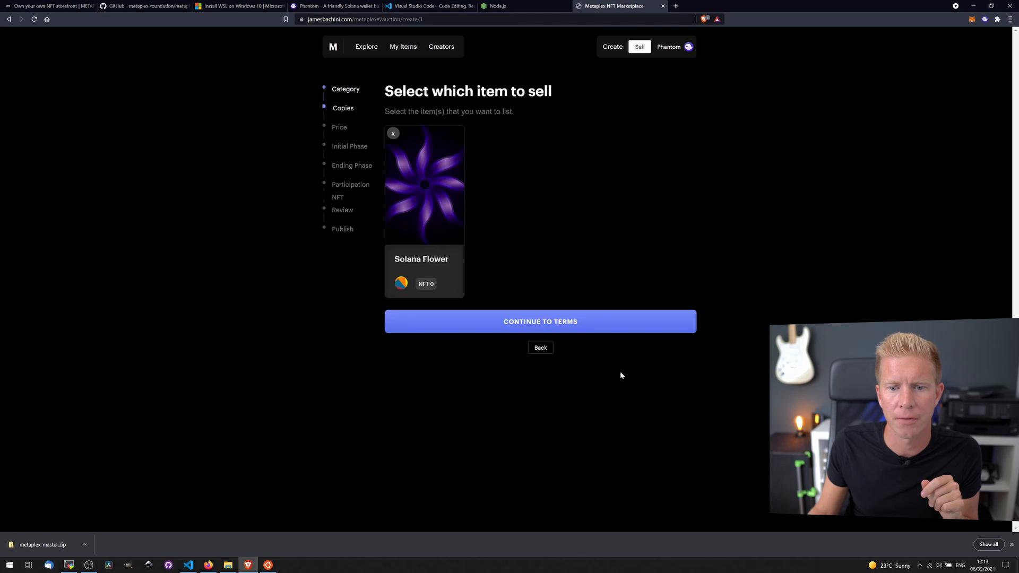
click(539, 321)
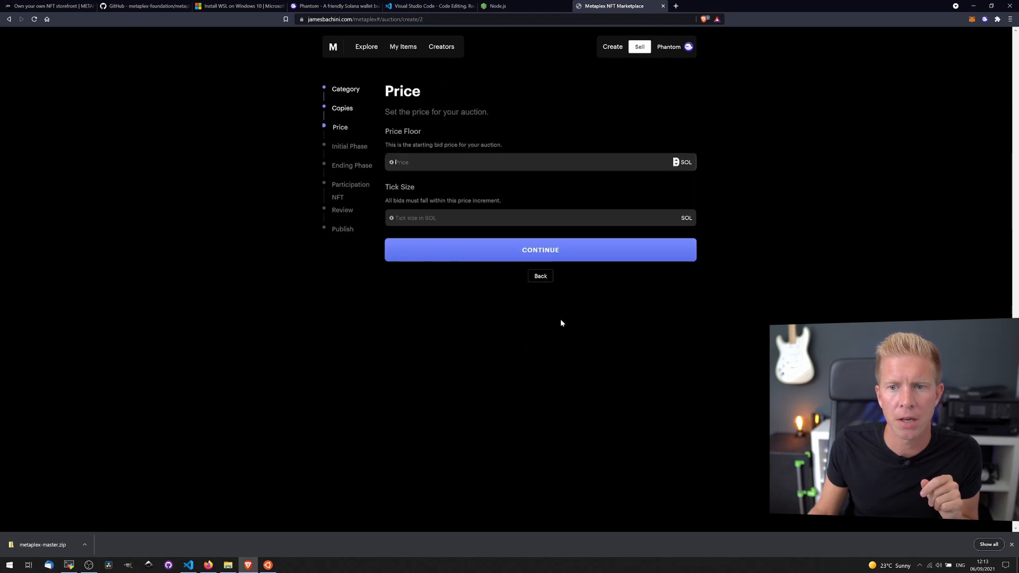
- Enter 0.01 SOL as both the price floor and the tick size
text(1)
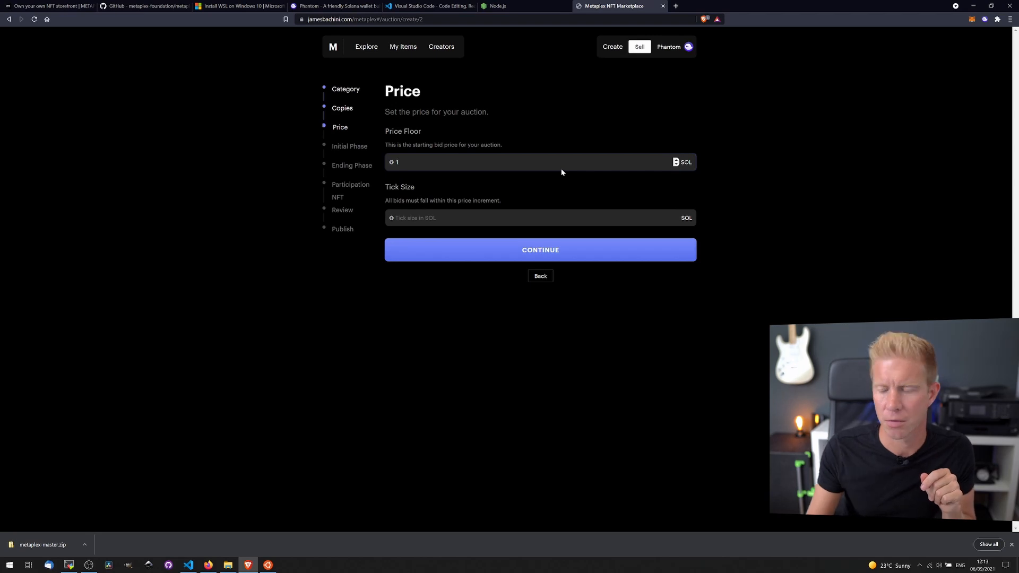
click(526, 161)
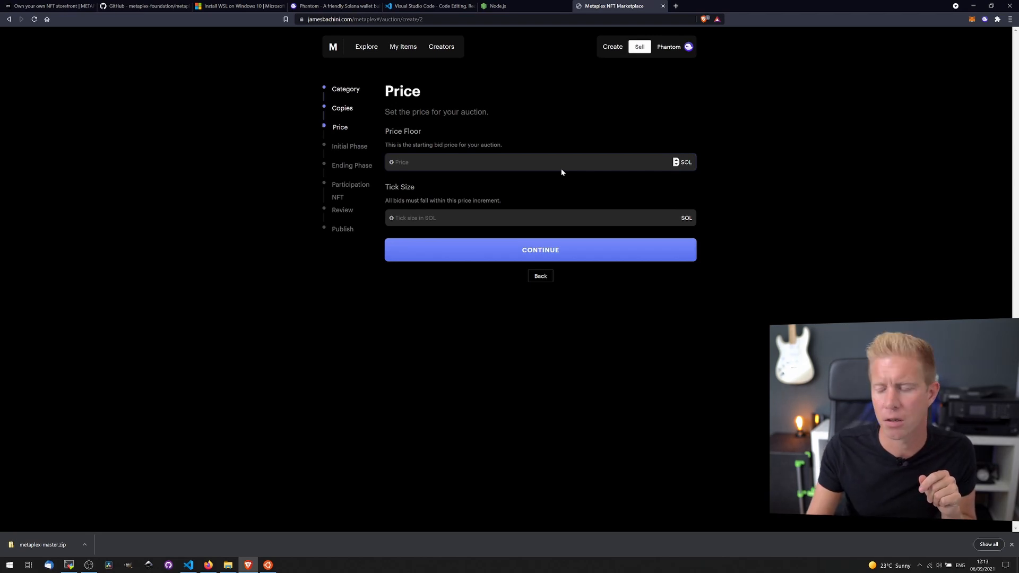
text(0.01)
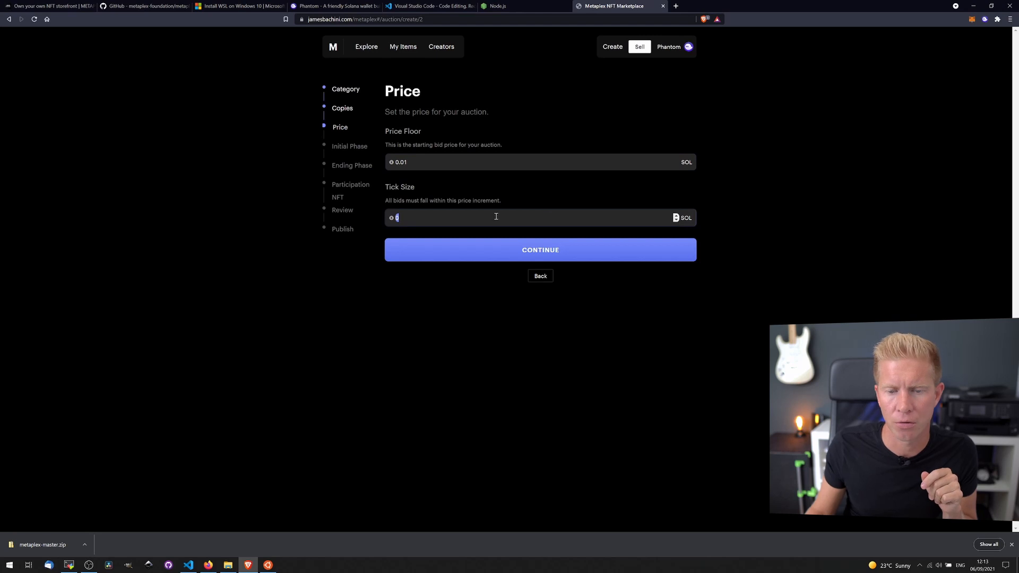
text(0.01)
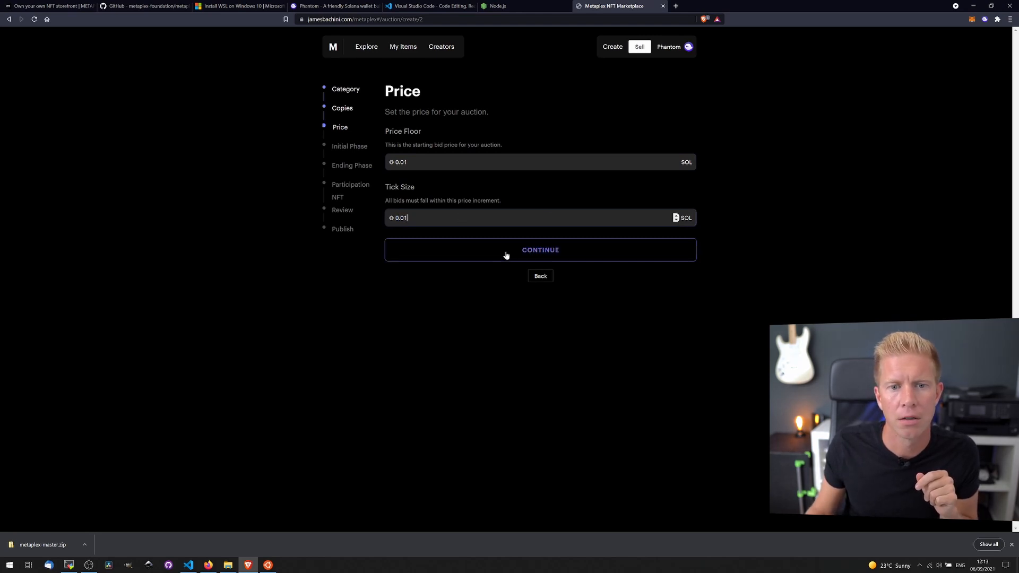
- Keep an immediate auction start and set the duration to 60 days
click(540, 249)
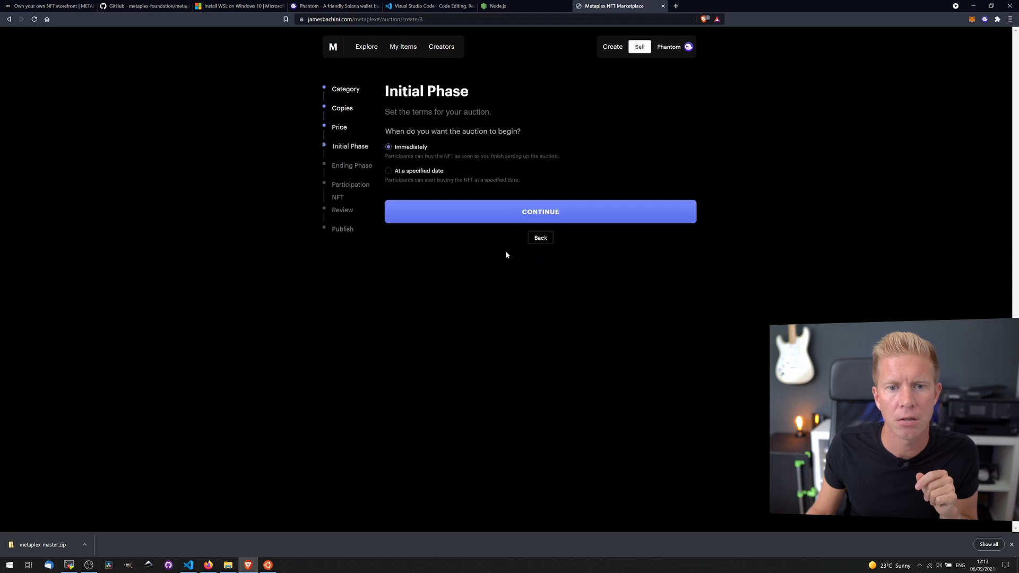
mouse_move(405, 163)
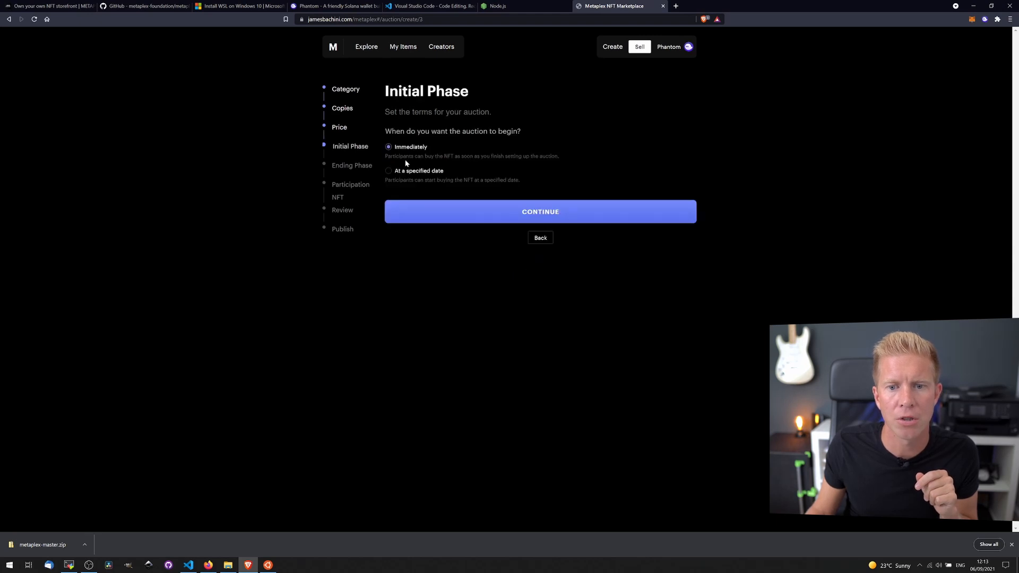
click(540, 211)
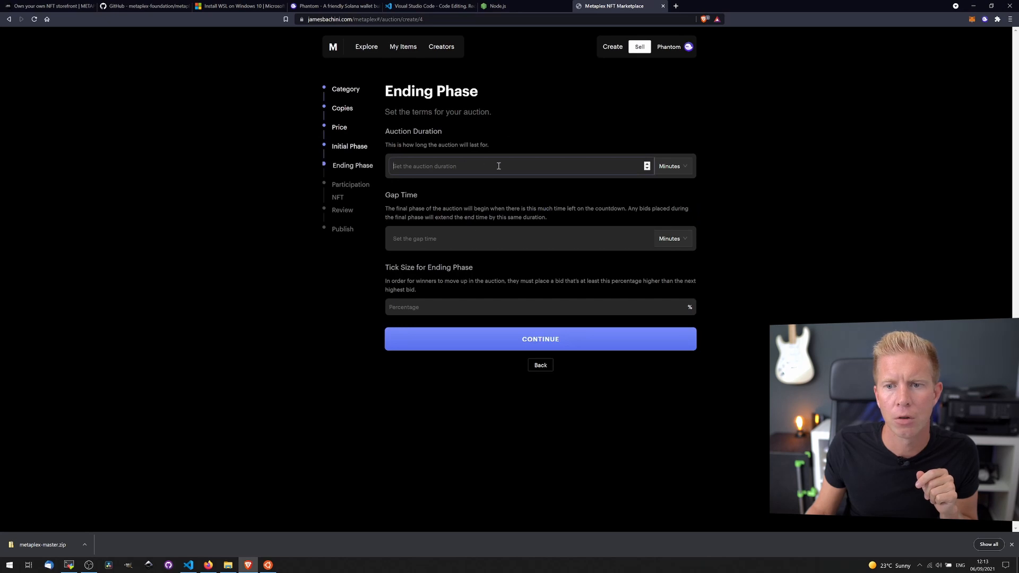
click(671, 165)
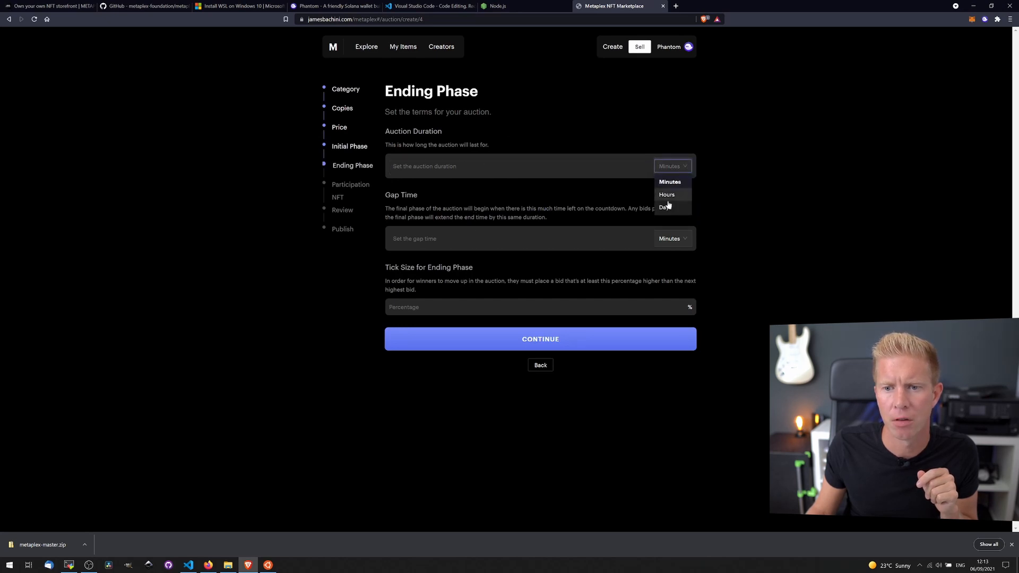
click(664, 206)
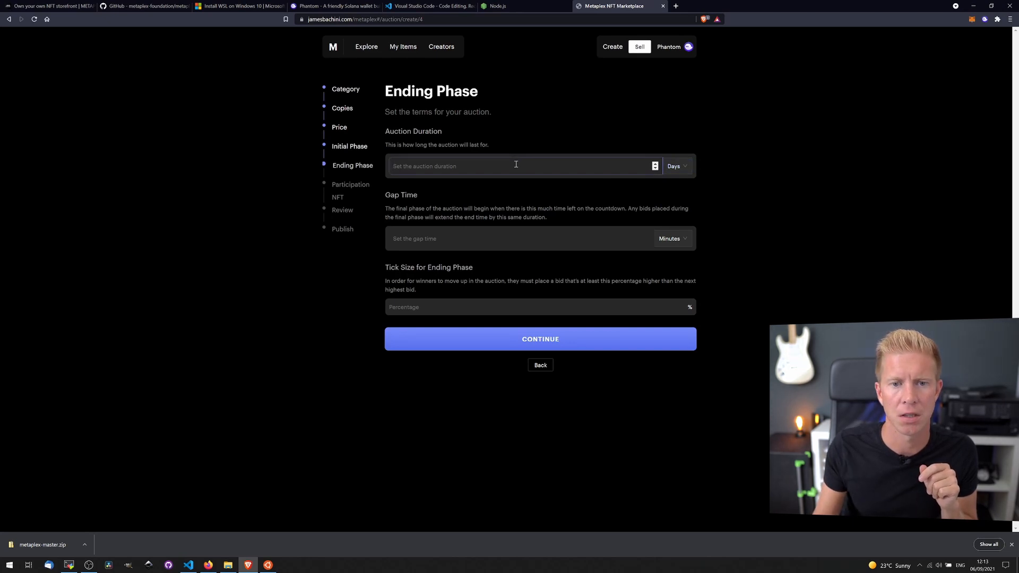
text(60)
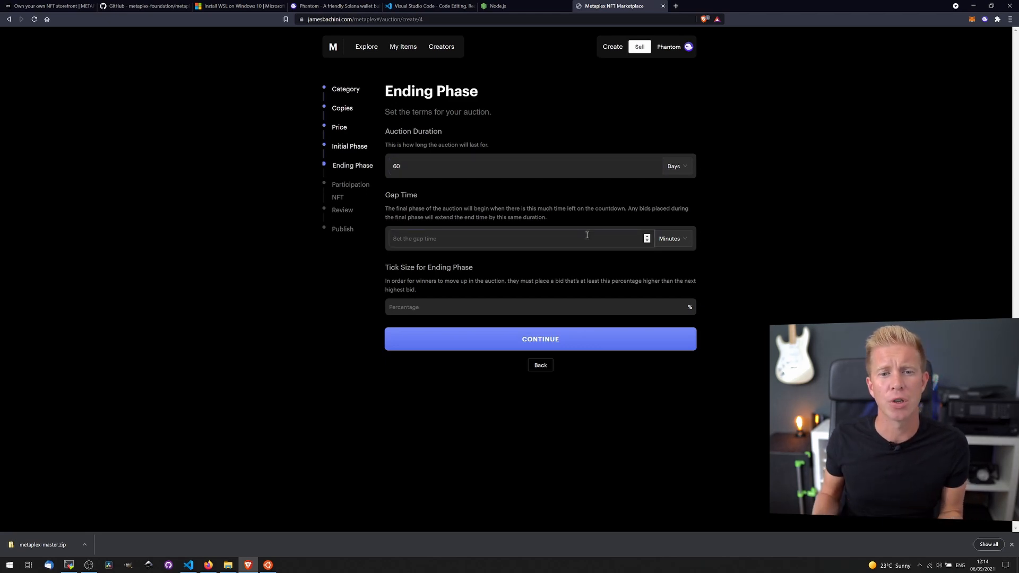
- Set a 5-minute gap time and 0.1% ending tick size, then save the terms
click(513, 238)
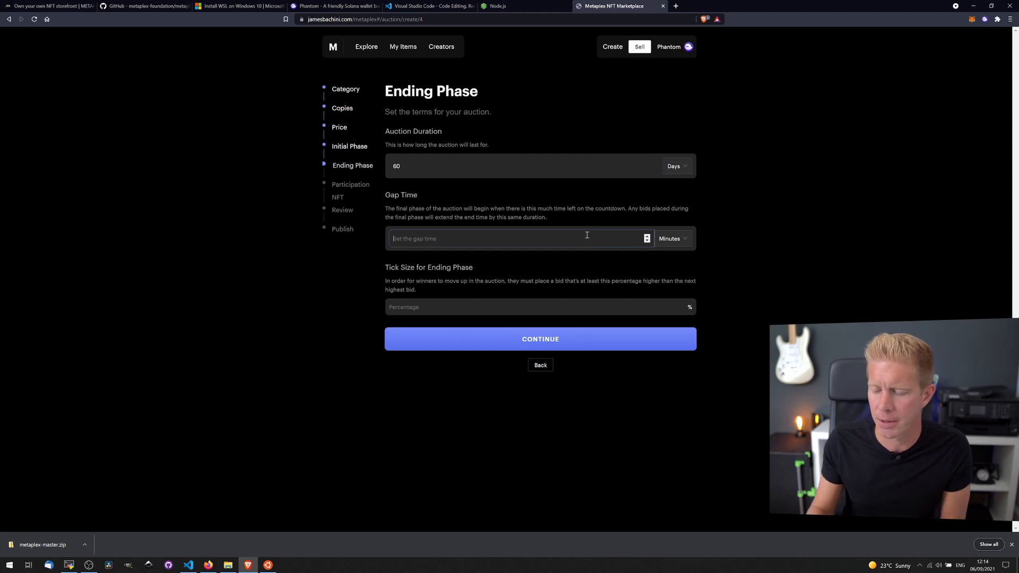
text(5)
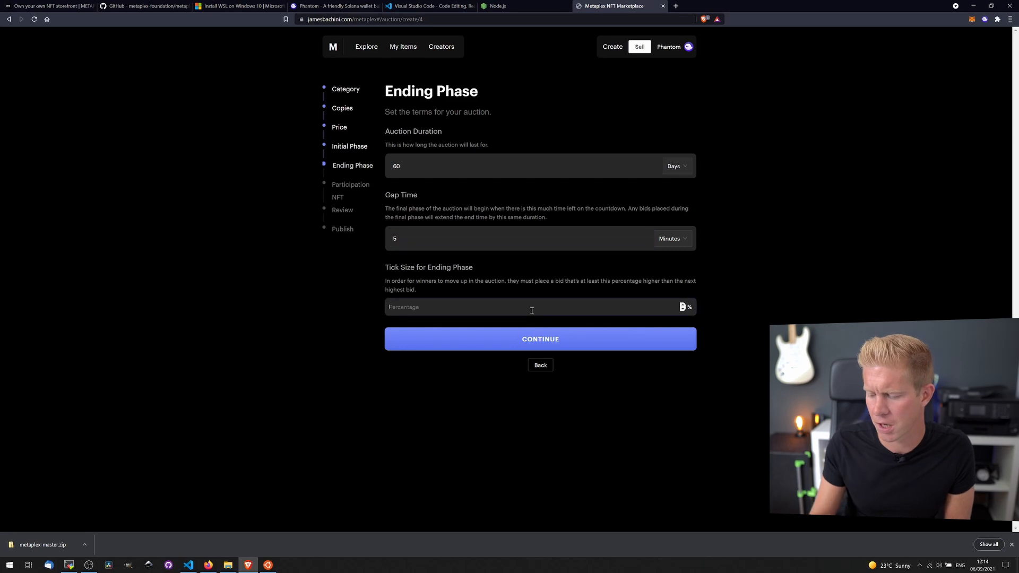
text(0.1)
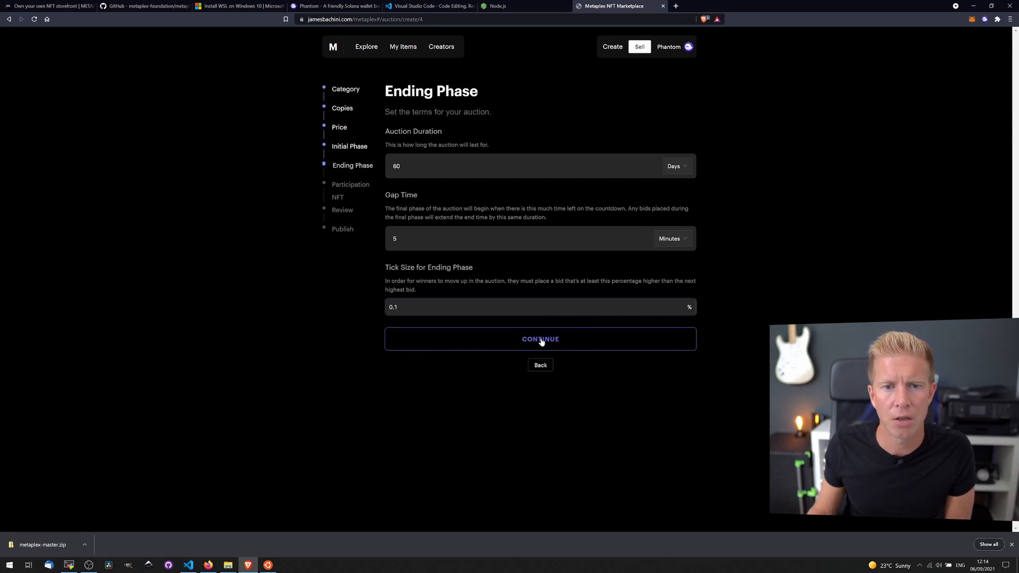
click(540, 339)
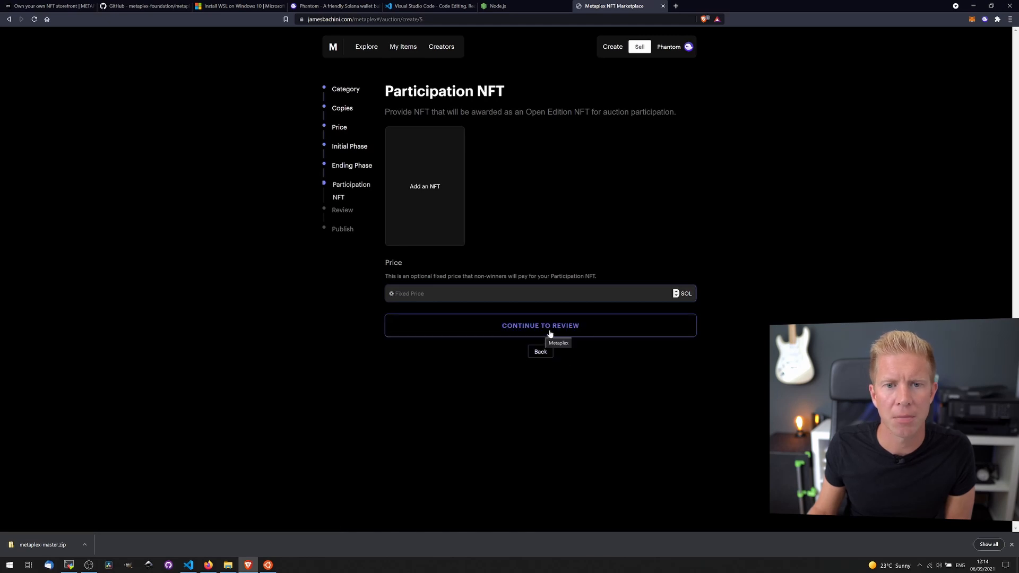
- Review and publish the Solana Flower auction, approving the transaction in Phantom
click(540, 325)
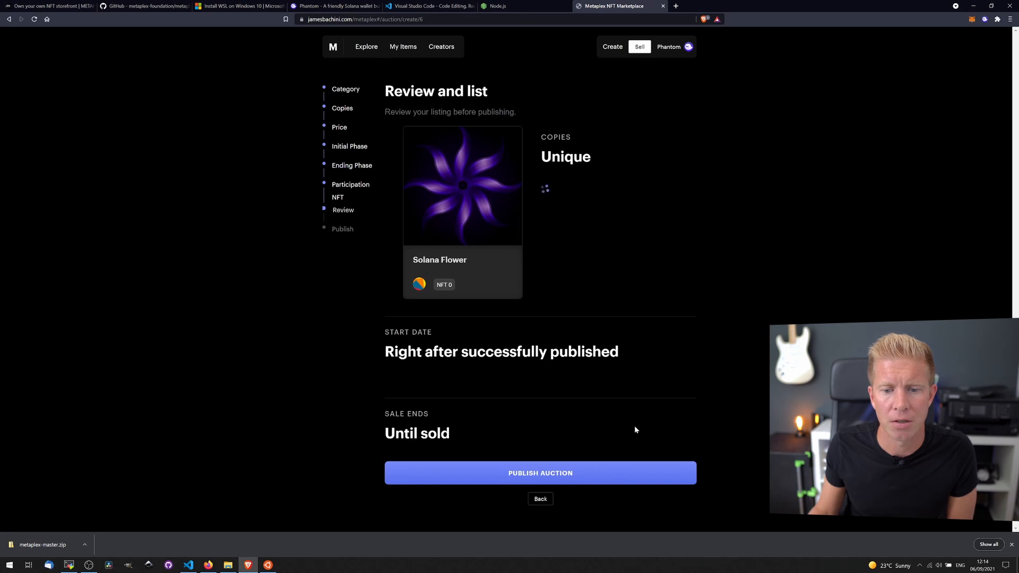
click(540, 472)
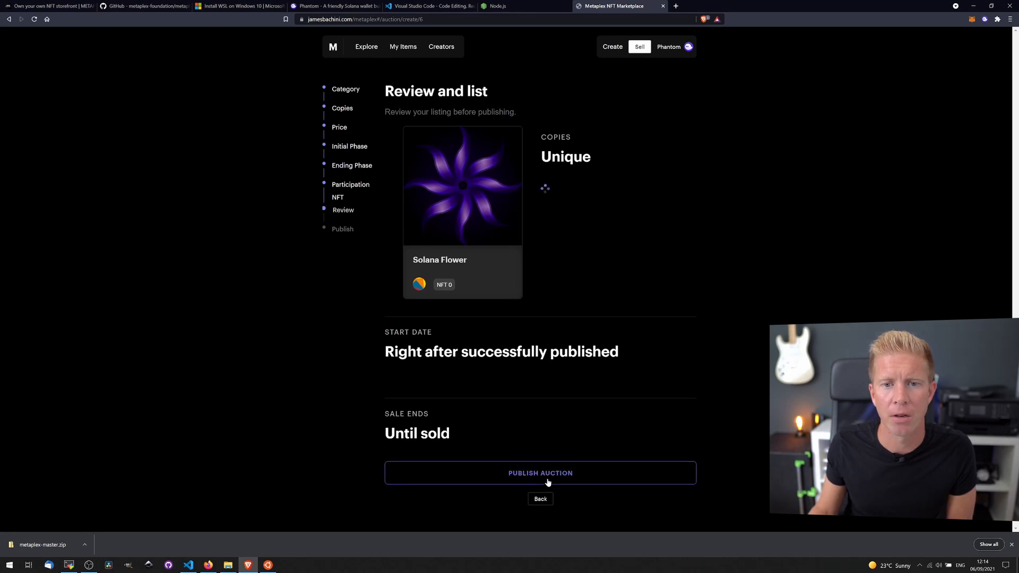
click(540, 473)
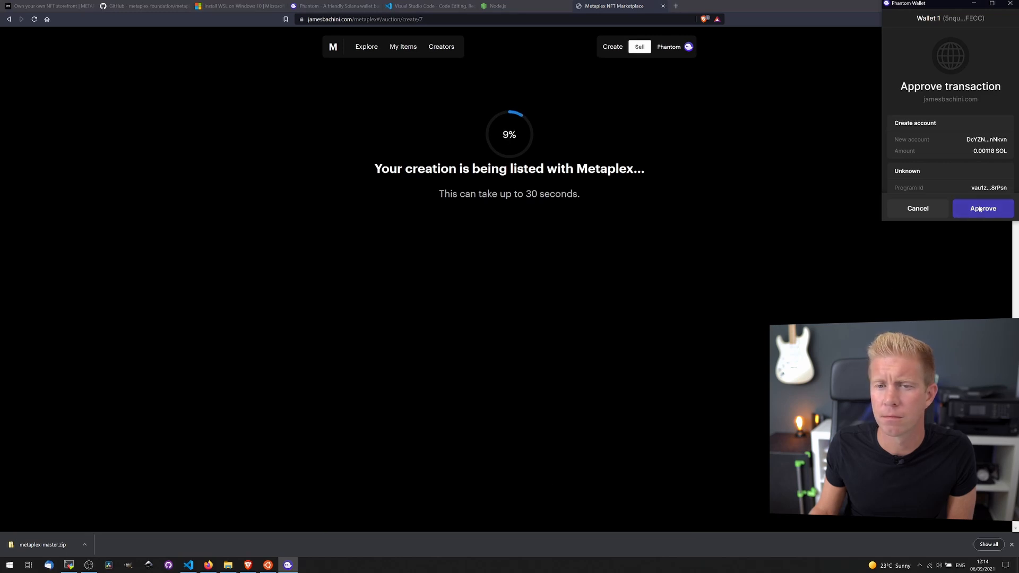
click(981, 208)
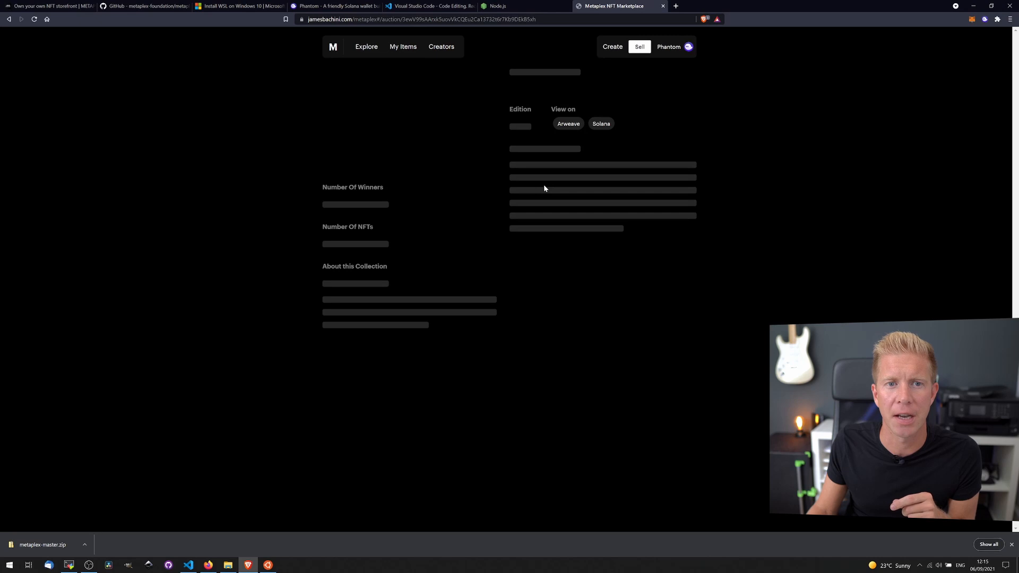
mouse_move(669, 230)
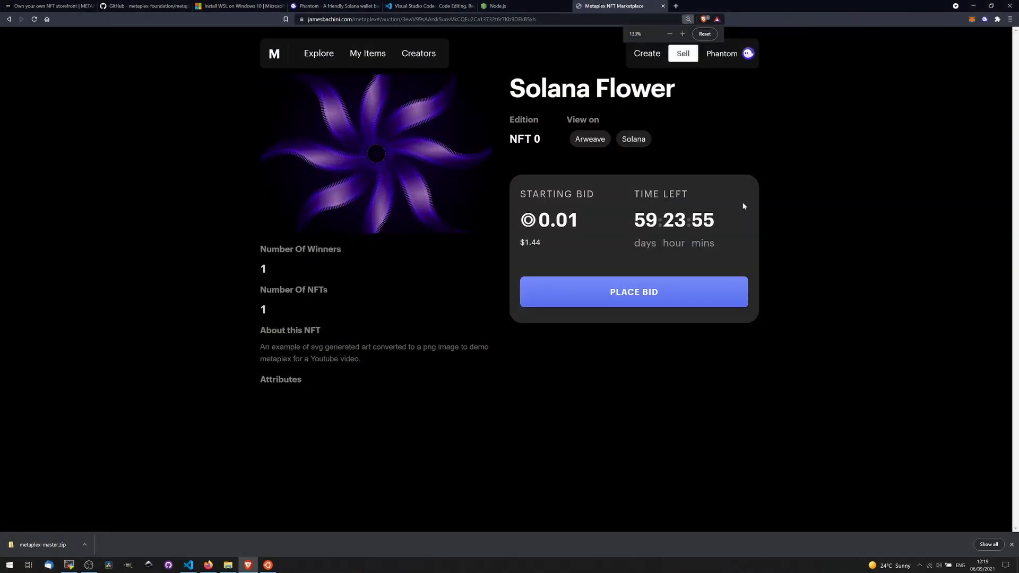
click(683, 34)
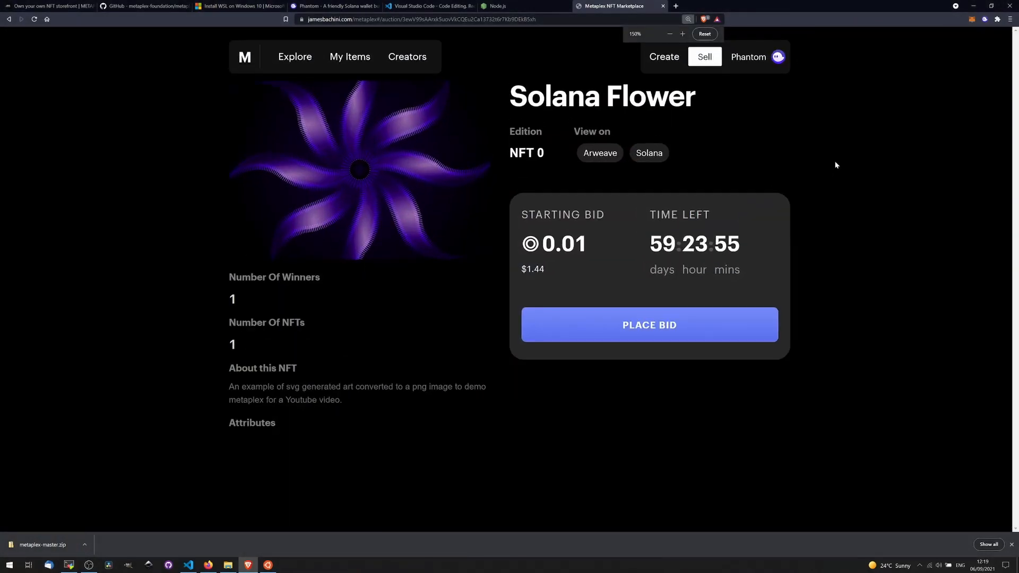
mouse_move(648, 325)
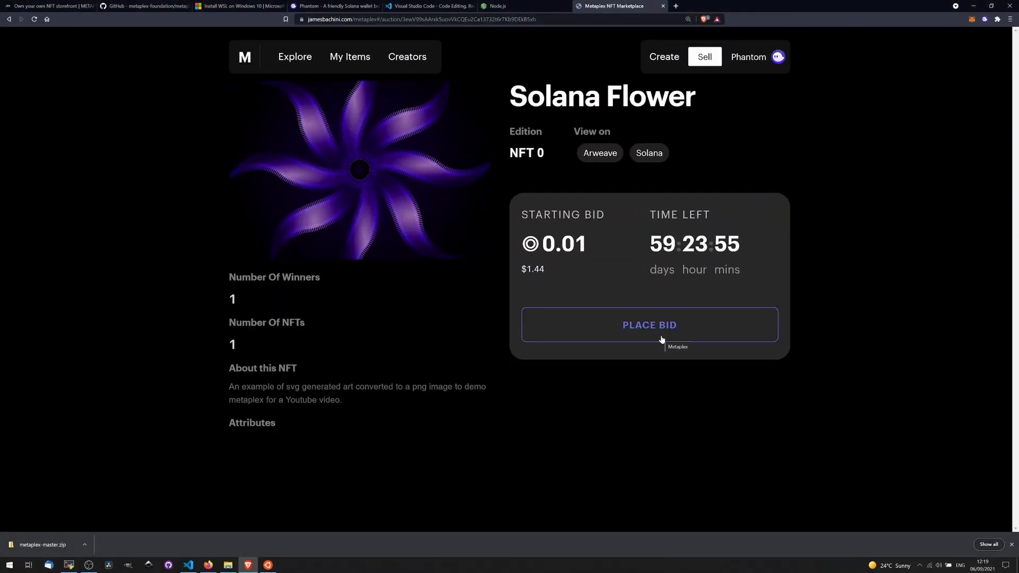
click(649, 325)
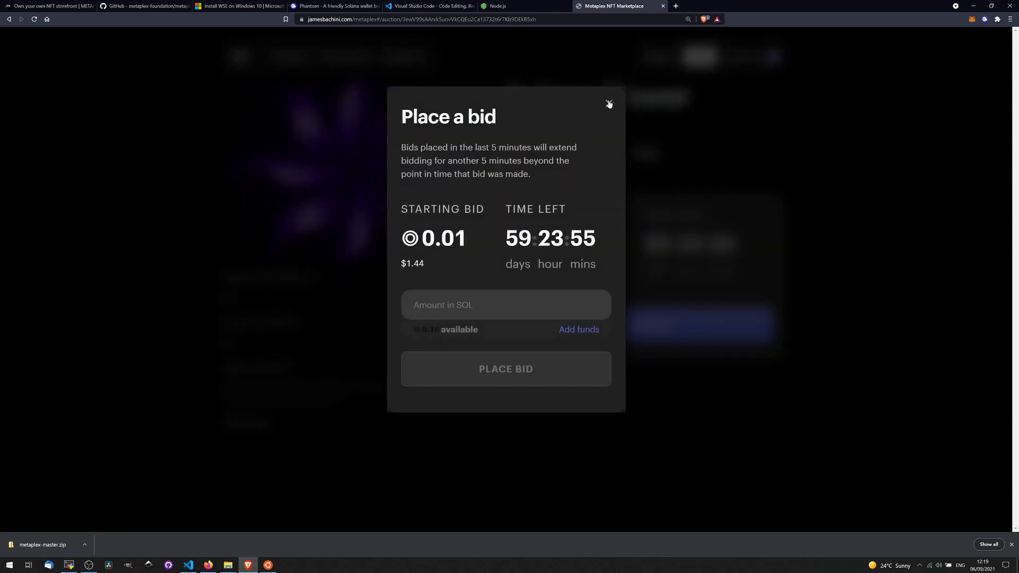
click(609, 103)
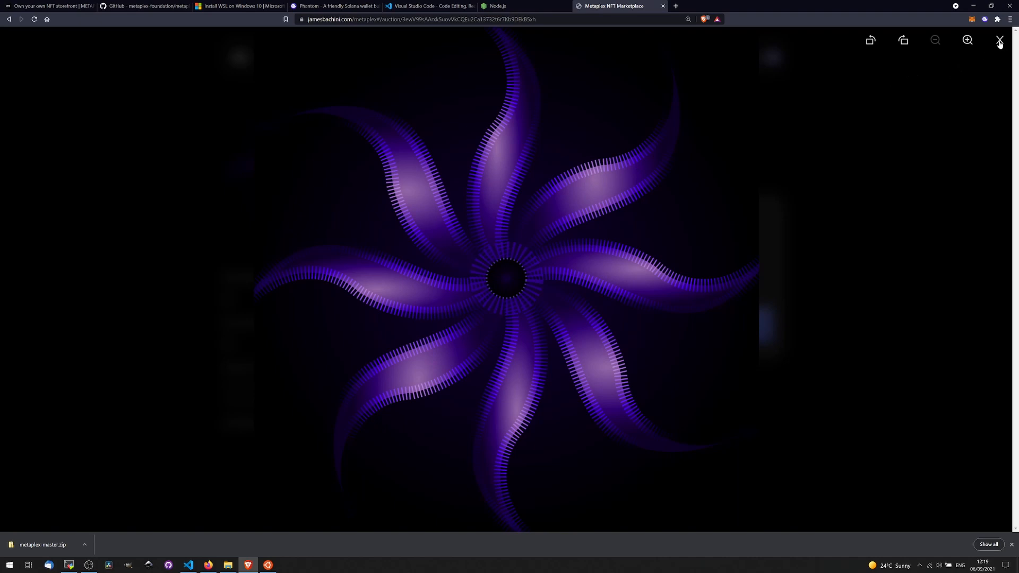
click(999, 40)
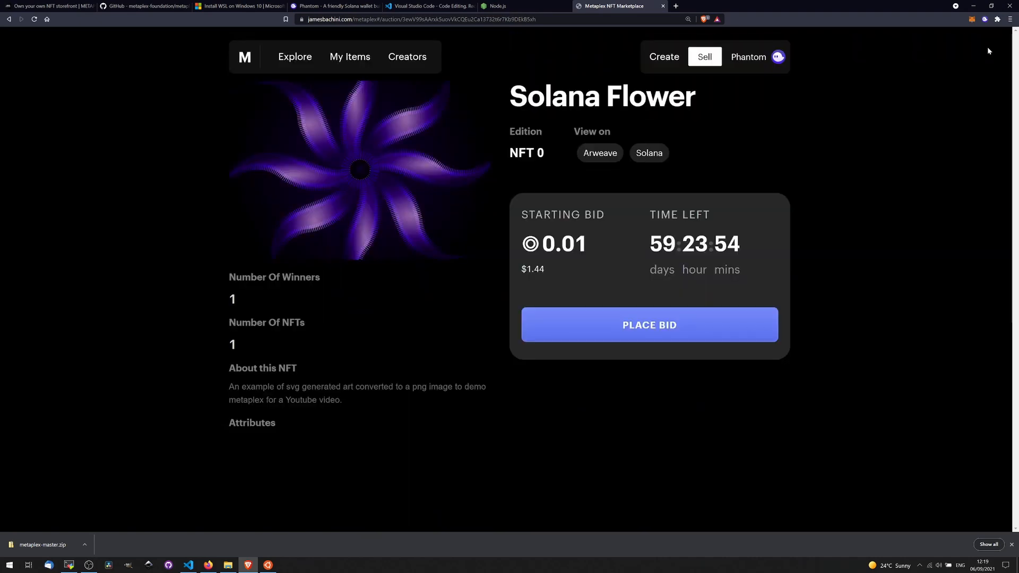